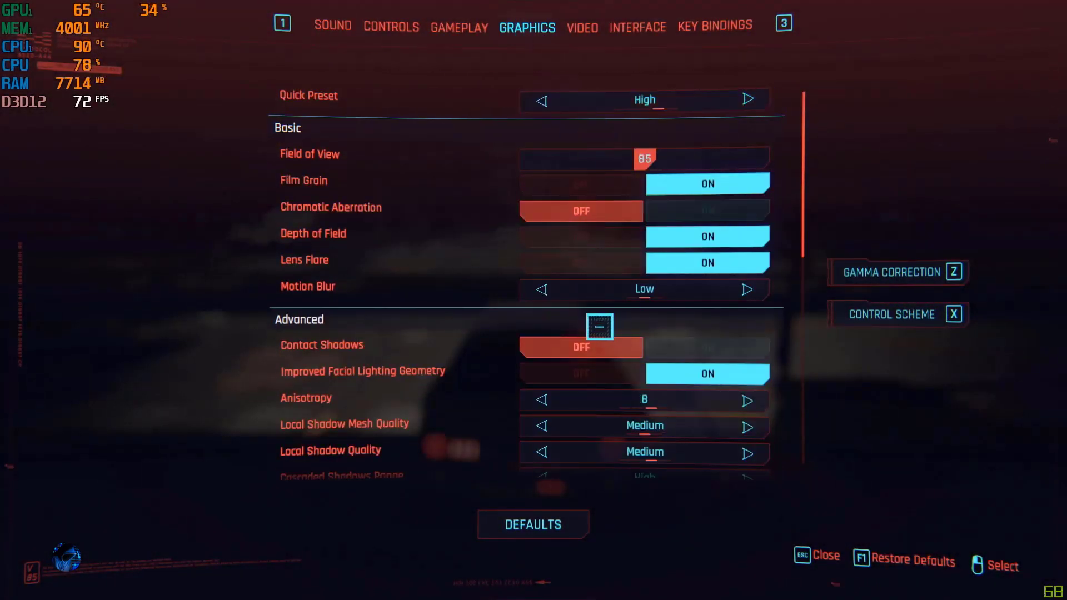
Step: Download and install Game Ready driver 460.89, then choose Restart Later
{"action": "scroll", "scroll_direction": "down", "scroll_amount": 3}
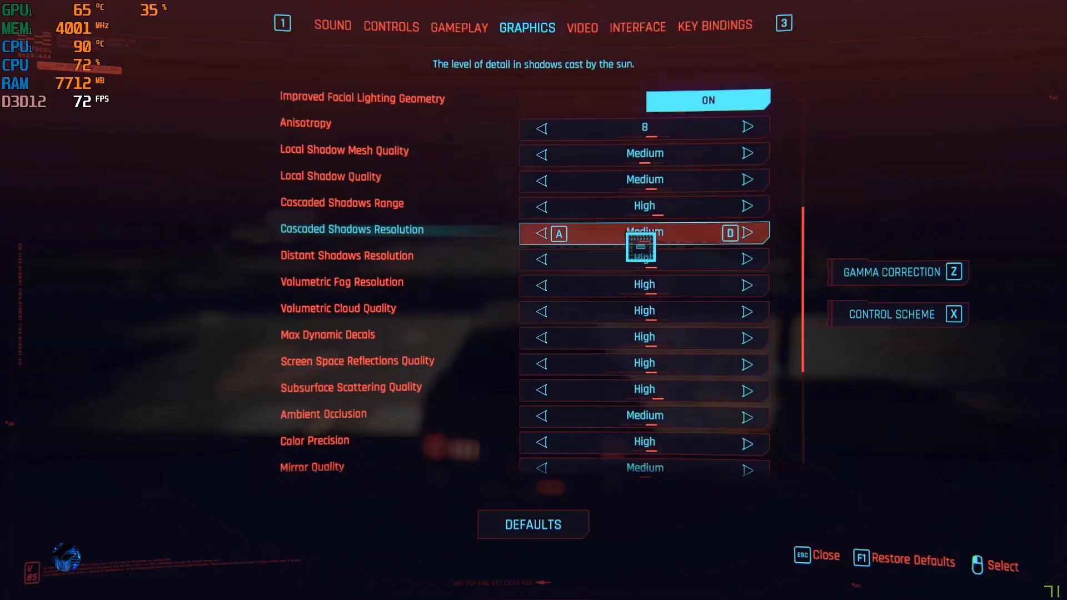
{"action": "left_click", "coordinate": [580, 27]}
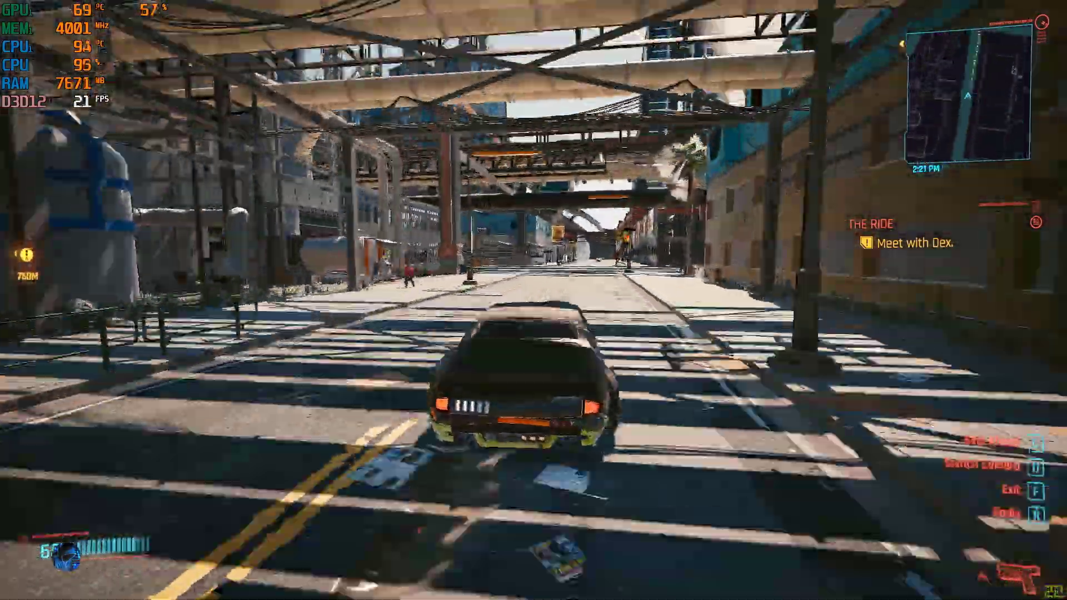
{"action": "key", "text": "w"}
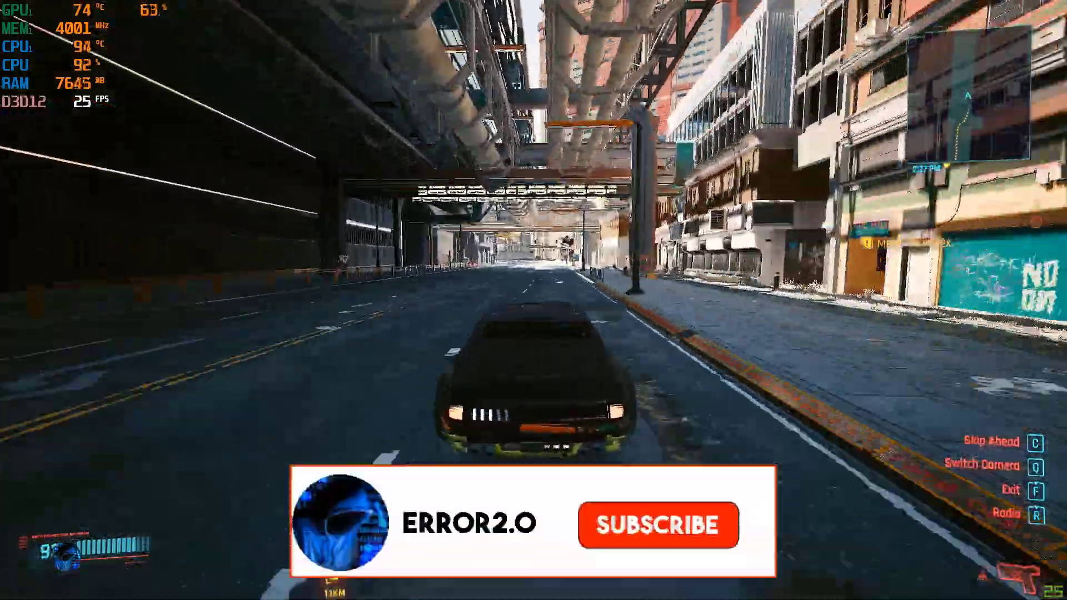
{"action": "left_click", "coordinate": [657, 523]}
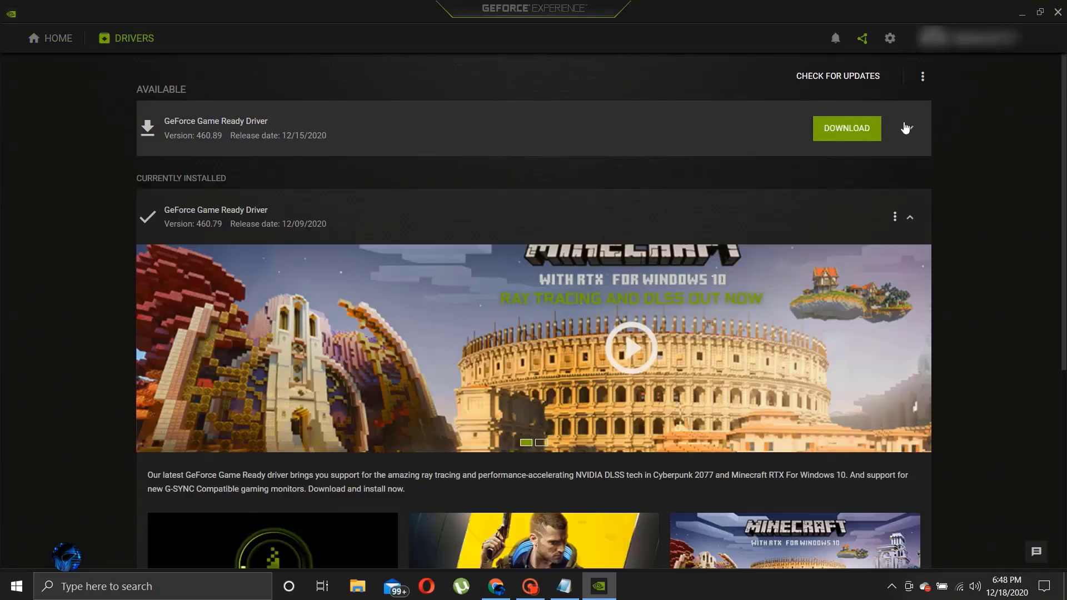
{"action": "left_click", "coordinate": [844, 128]}
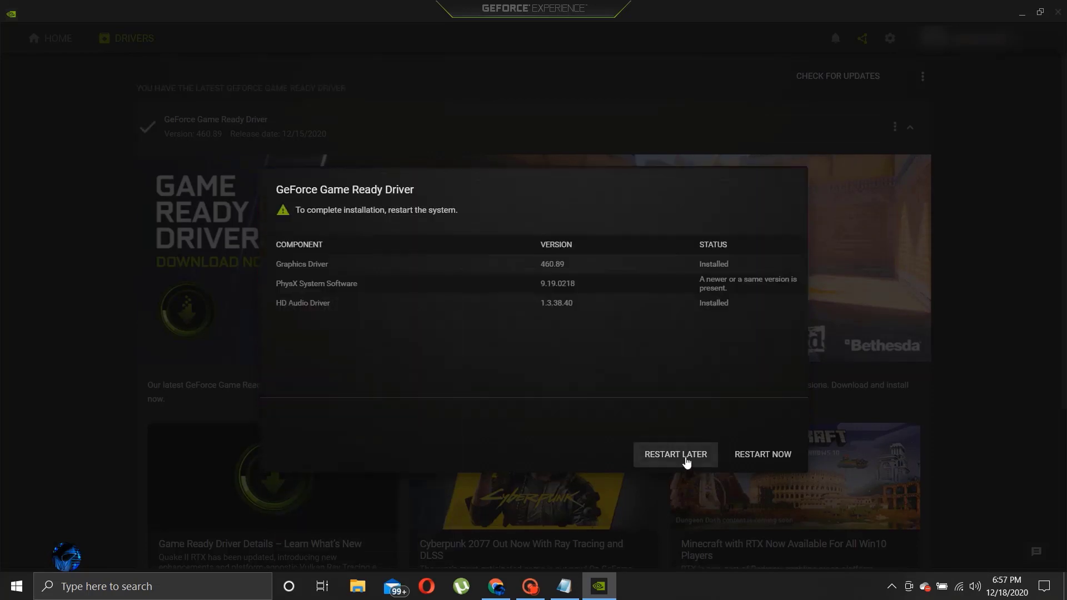
{"action": "left_click", "coordinate": [673, 455]}
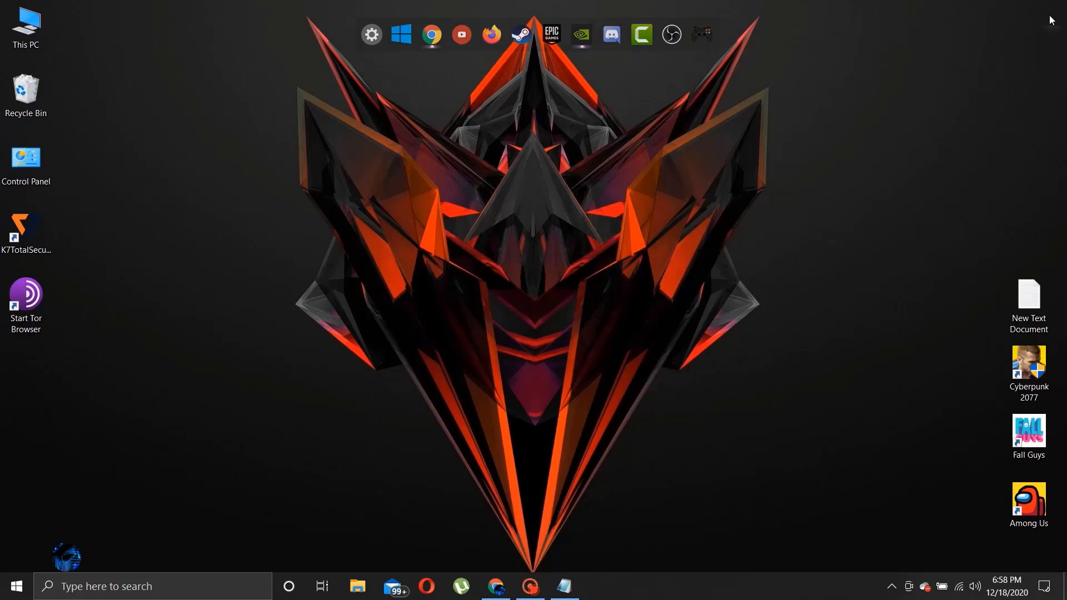
Step: Show the ERROR 2.0 channel page with the Cyberpunk 2077 Patch 1.04 Hotfix video
{"action": "left_click", "coordinate": [388, 210]}
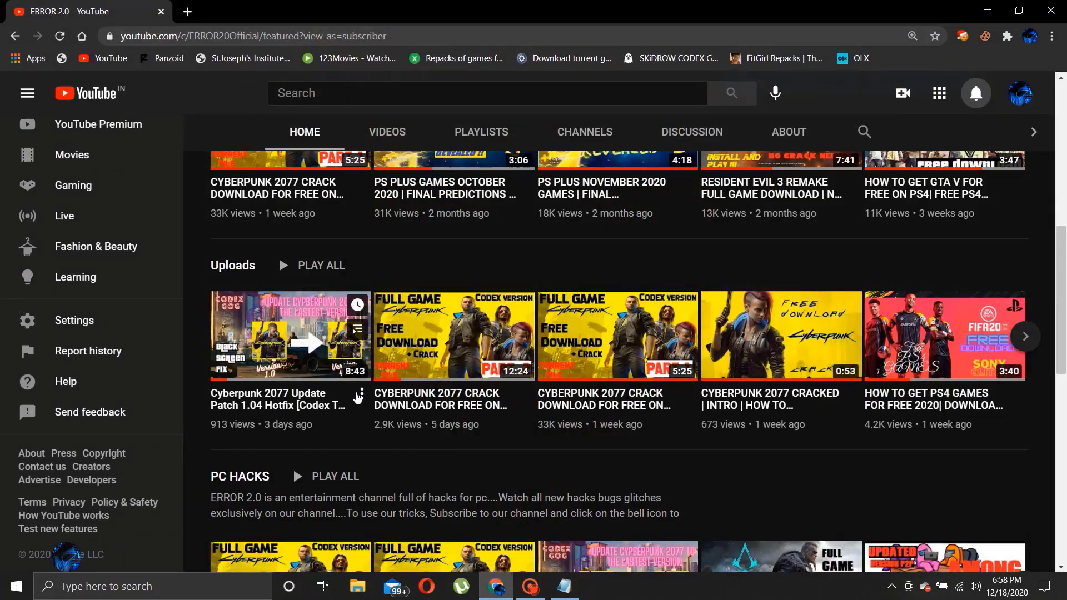
{"action": "scroll", "scroll_direction": "up", "scroll_amount": 3}
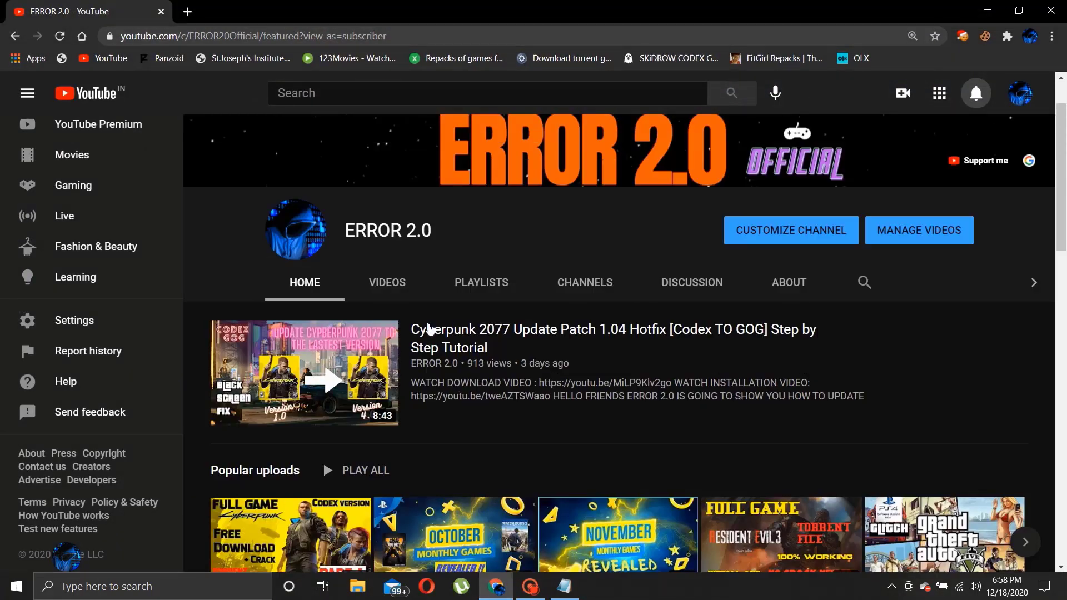
{"action": "mouse_move", "coordinate": [478, 381]}
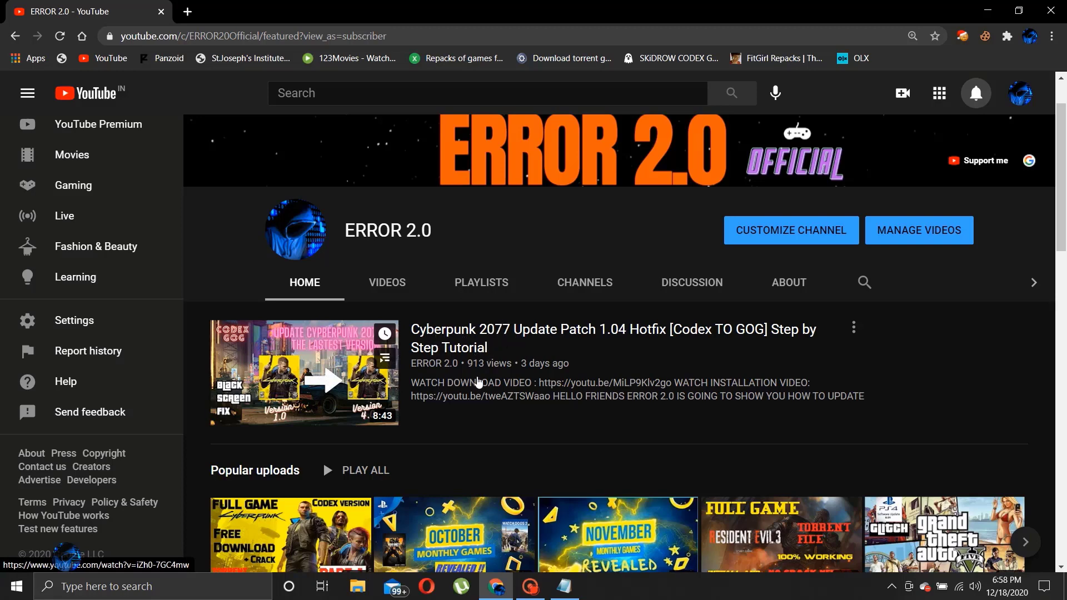
{"action": "mouse_move", "coordinate": [657, 342]}
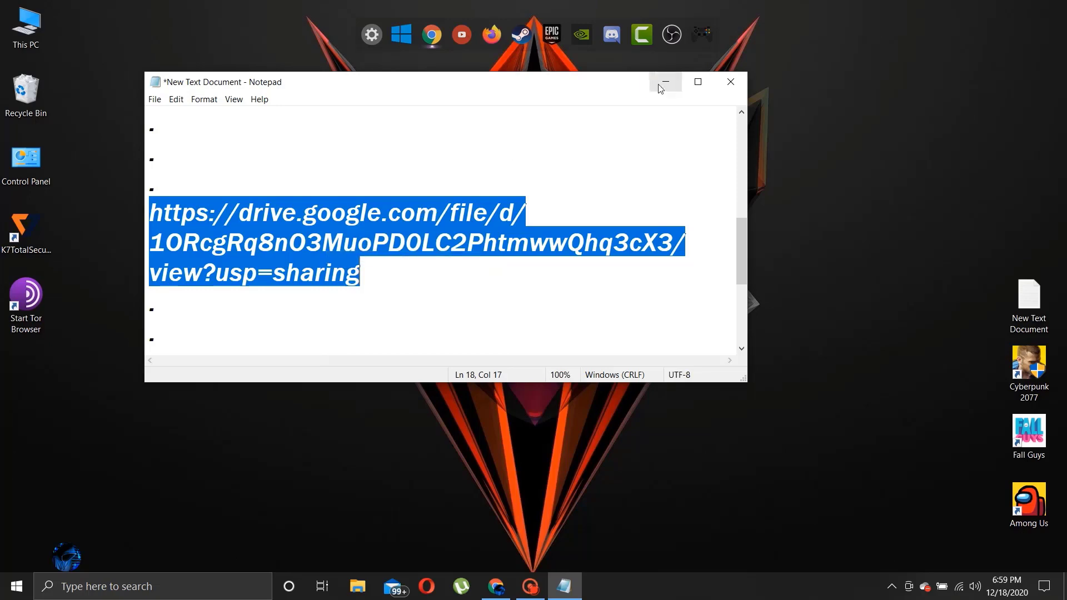
Step: Load the Google Drive link and download the Performance Patcher rar archive
{"action": "left_click", "coordinate": [664, 81]}
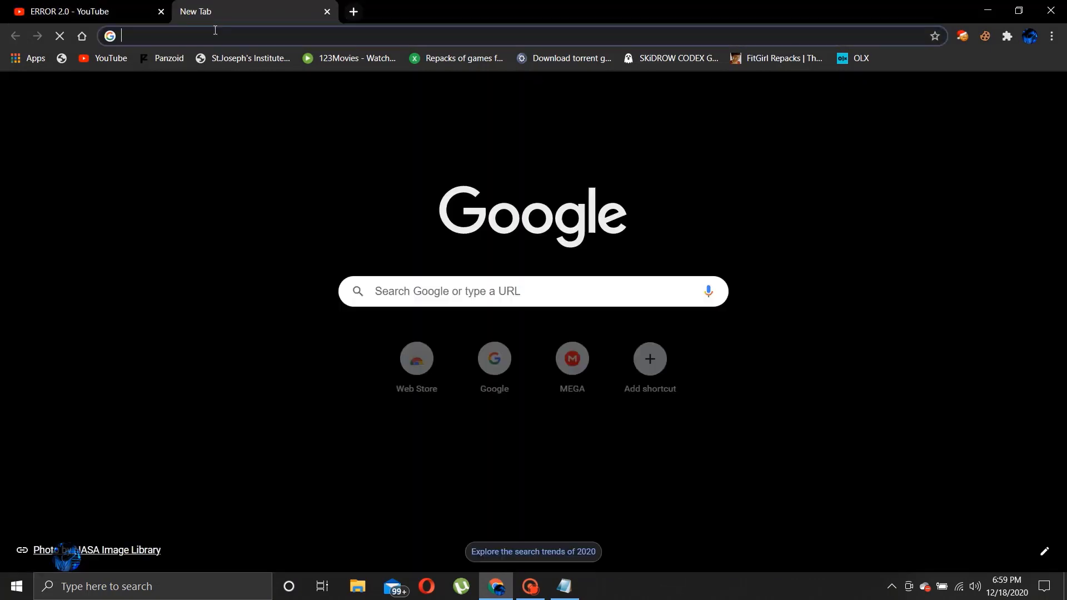
{"action": "type", "text": "drive.google.com/file/d/1ORcgRq8nO3MuoPD0LC2PhtmwwQhq3cX3/view?usp=sharing"}
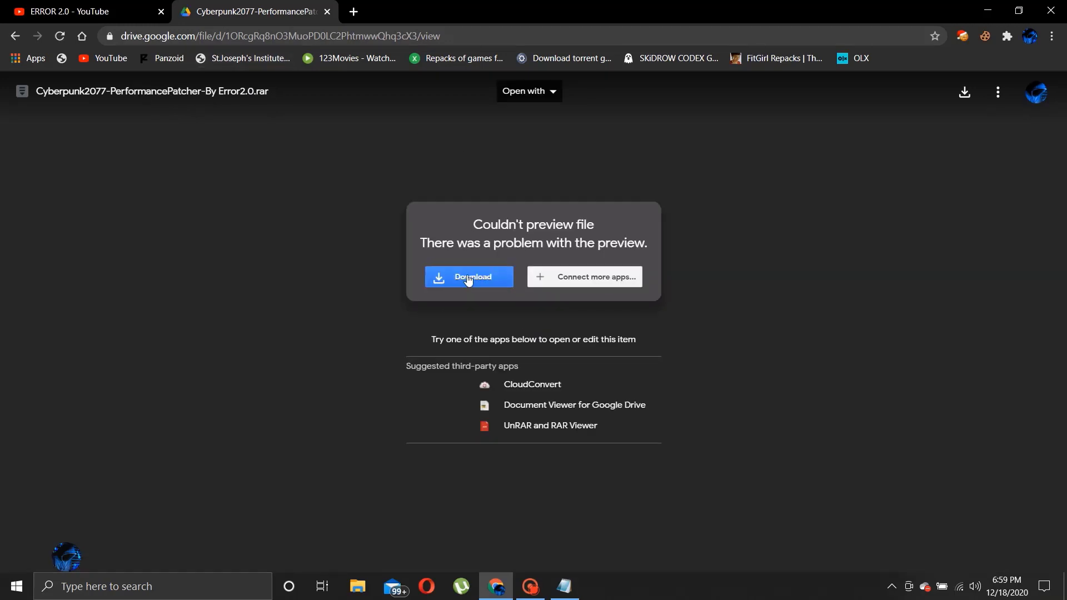
{"action": "left_click", "coordinate": [468, 276]}
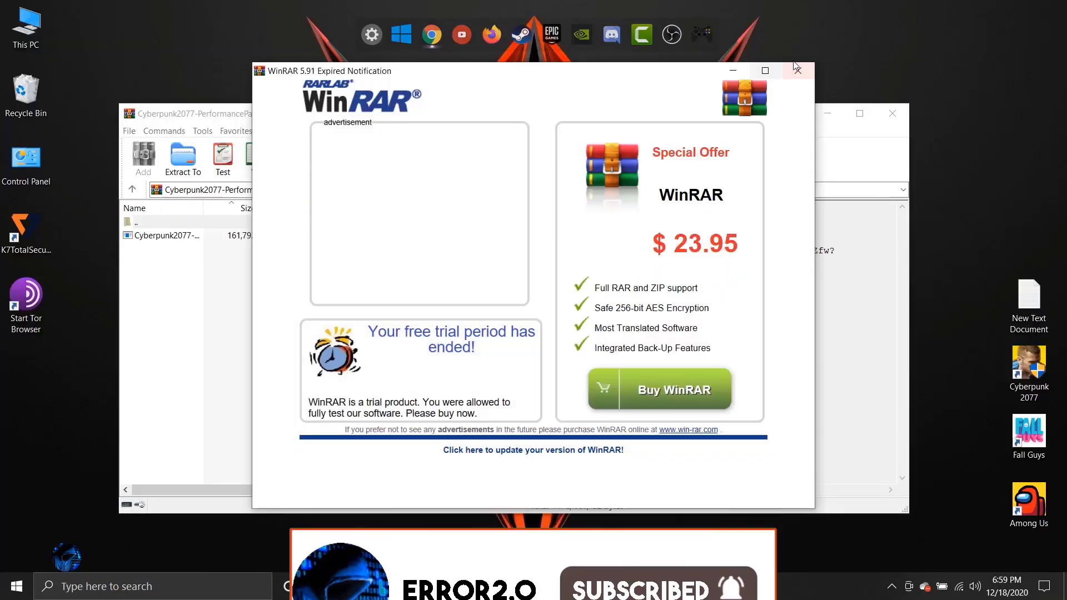
Step: Extract the patcher exe to the Desktop, supplying the archive password
{"action": "left_click", "coordinate": [793, 70]}
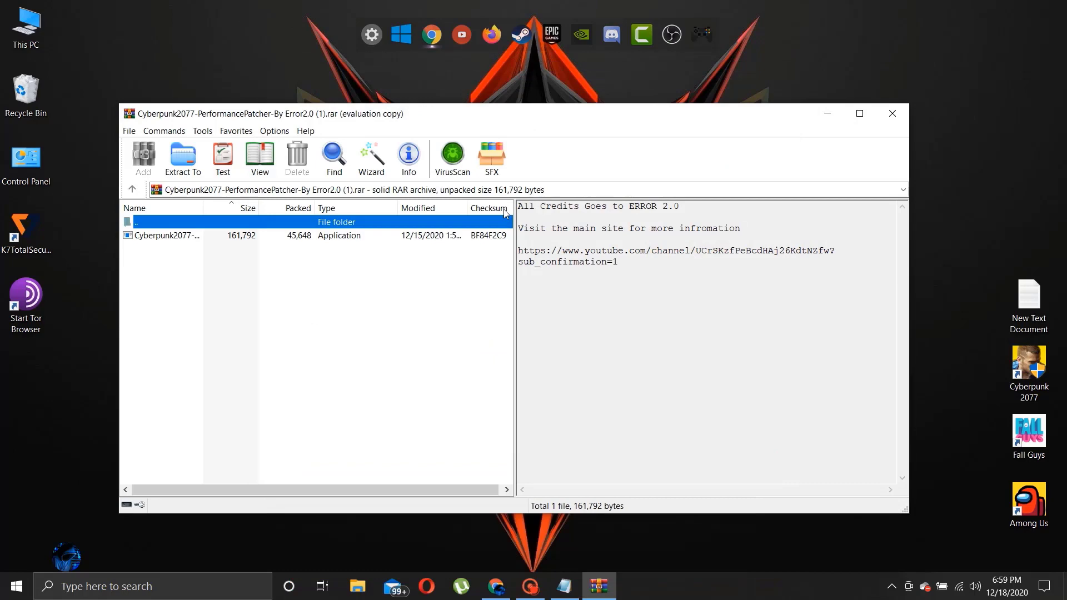
{"action": "left_click", "coordinate": [167, 235]}
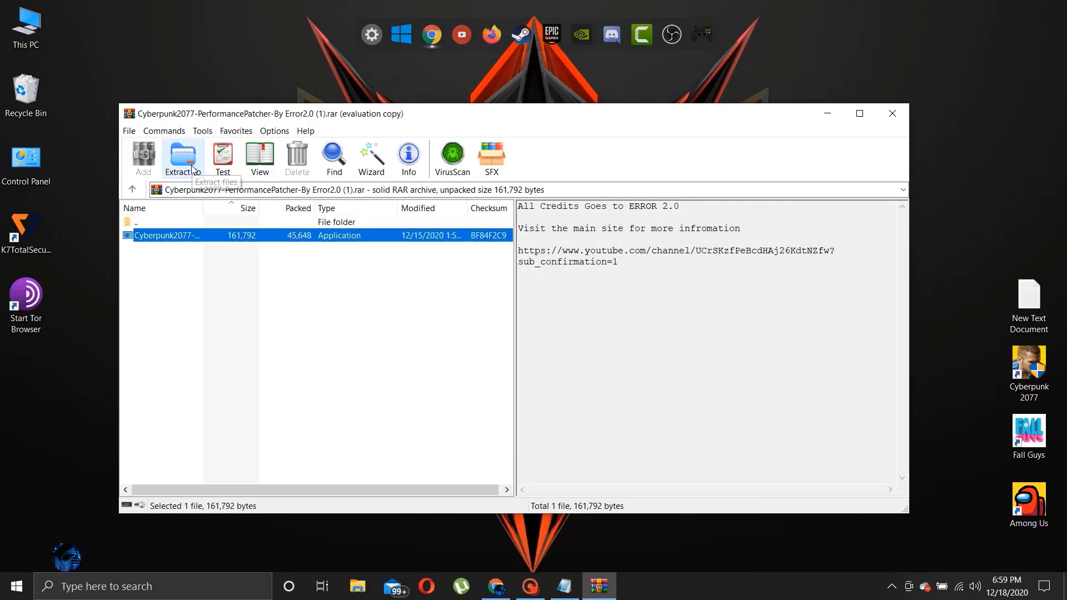
{"action": "left_click", "coordinate": [182, 156]}
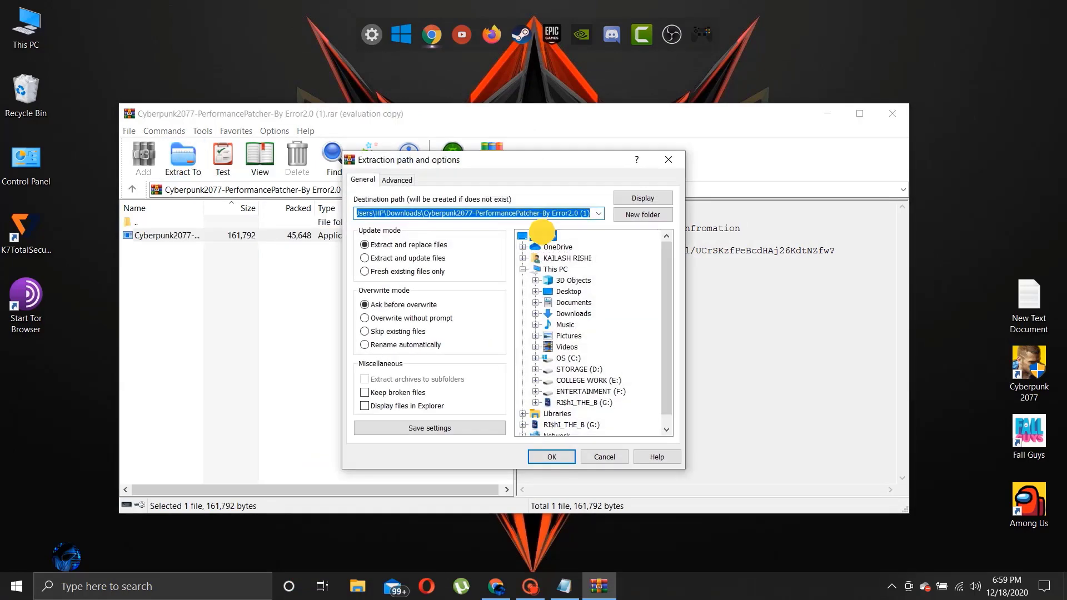
{"action": "left_click", "coordinate": [550, 456]}
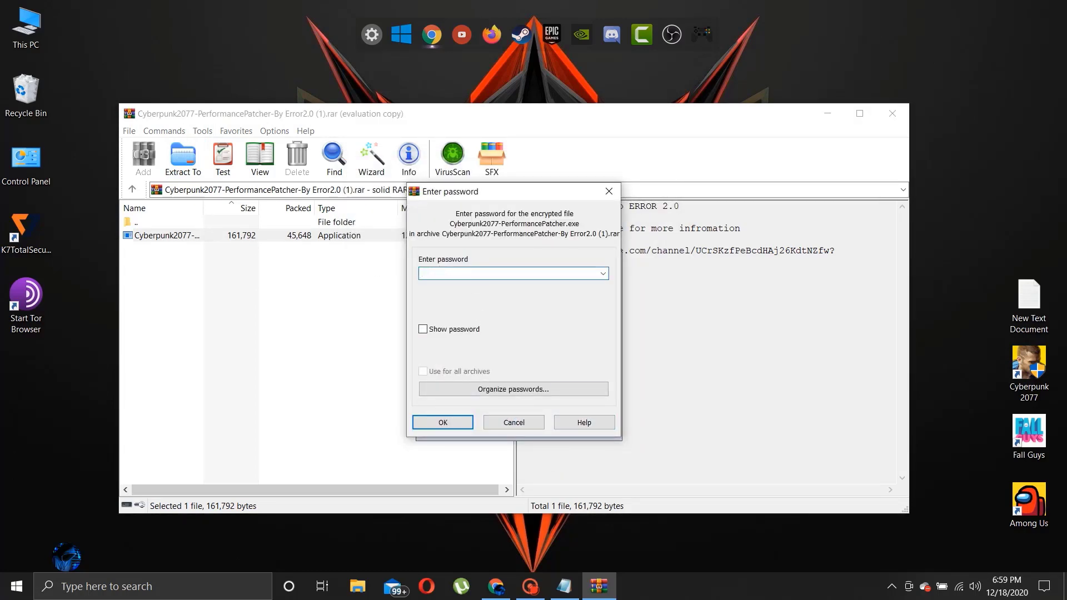
{"action": "type", "text": "••••"}
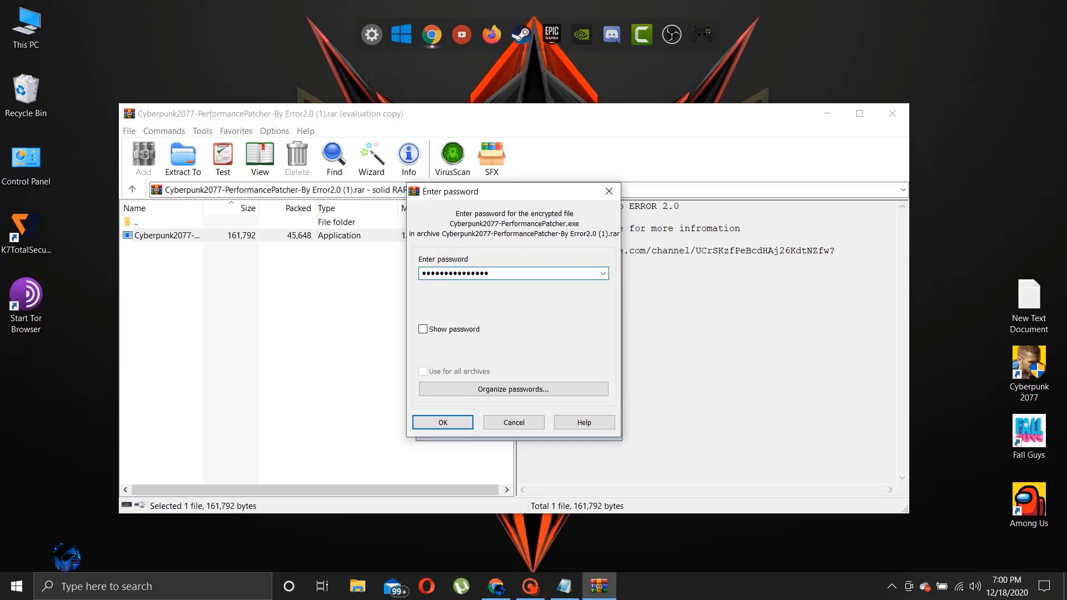
{"action": "left_click", "coordinate": [441, 422]}
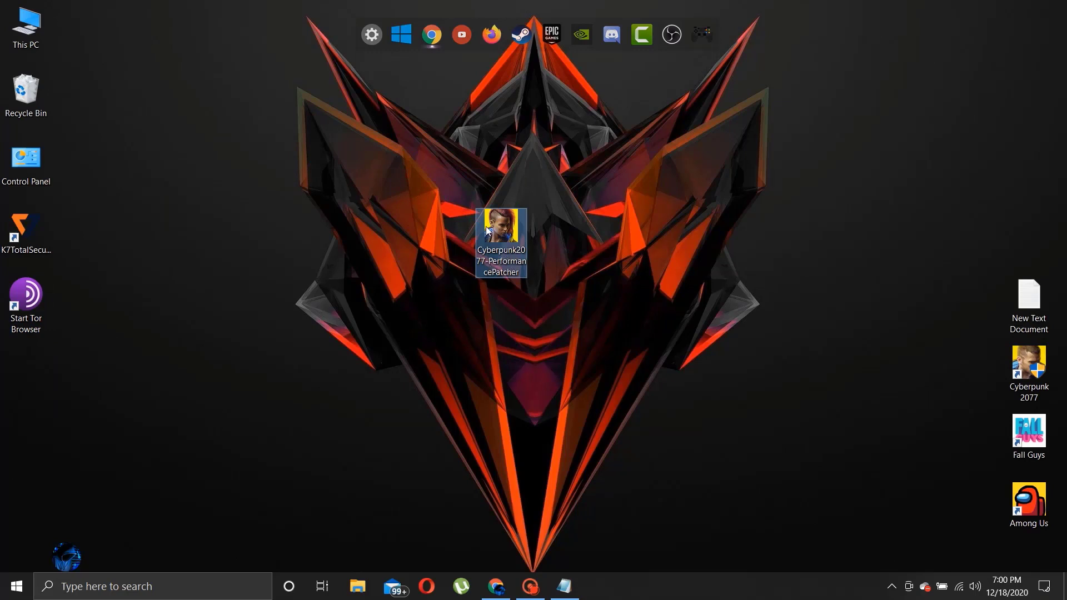
Step: Run the extracted Cyberpunk2077-PerformancePatcher as administrator from the desktop
{"action": "right_click", "coordinate": [501, 241]}
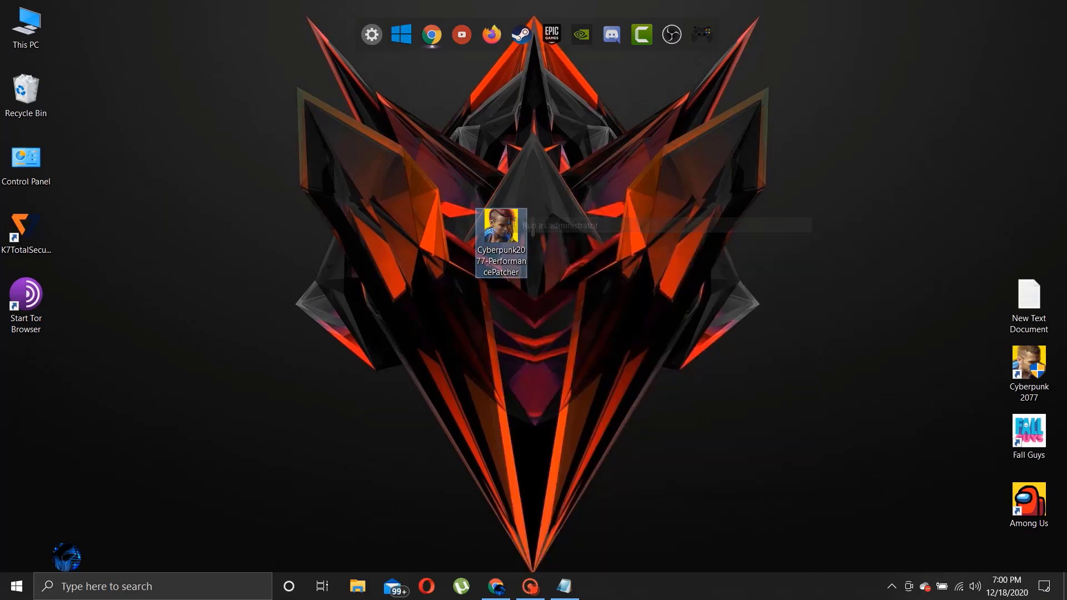
{"action": "left_click", "coordinate": [477, 393]}
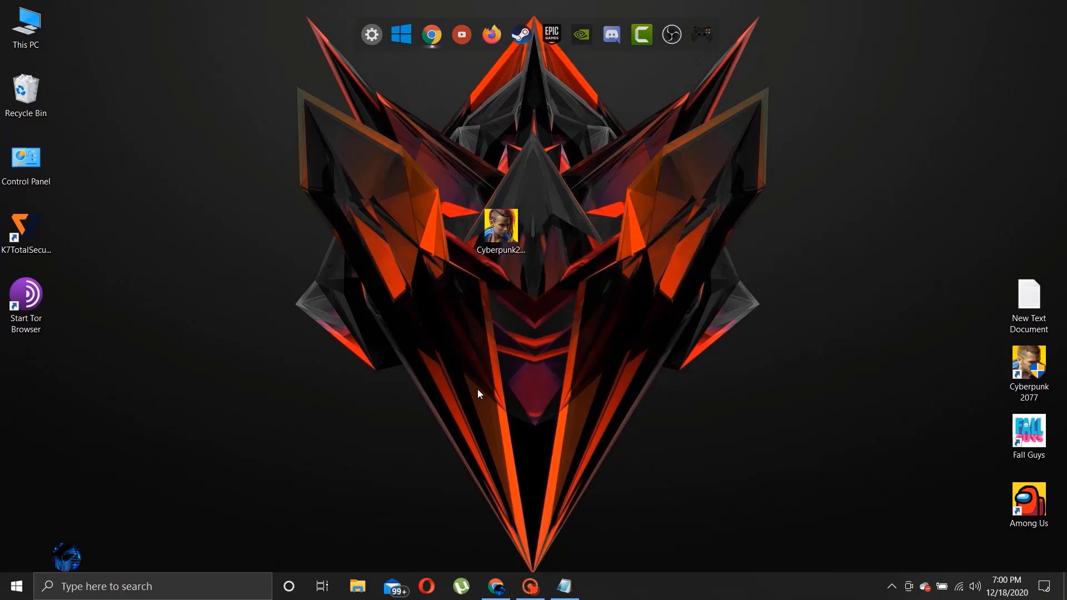
{"action": "mouse_move", "coordinate": [535, 338]}
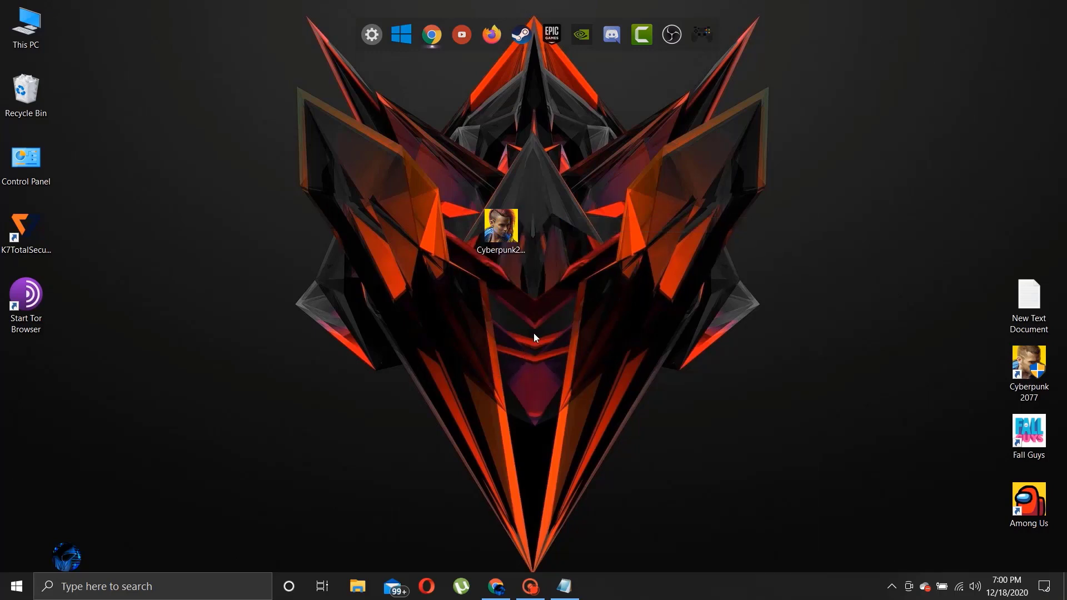
{"action": "double_click", "coordinate": [499, 224]}
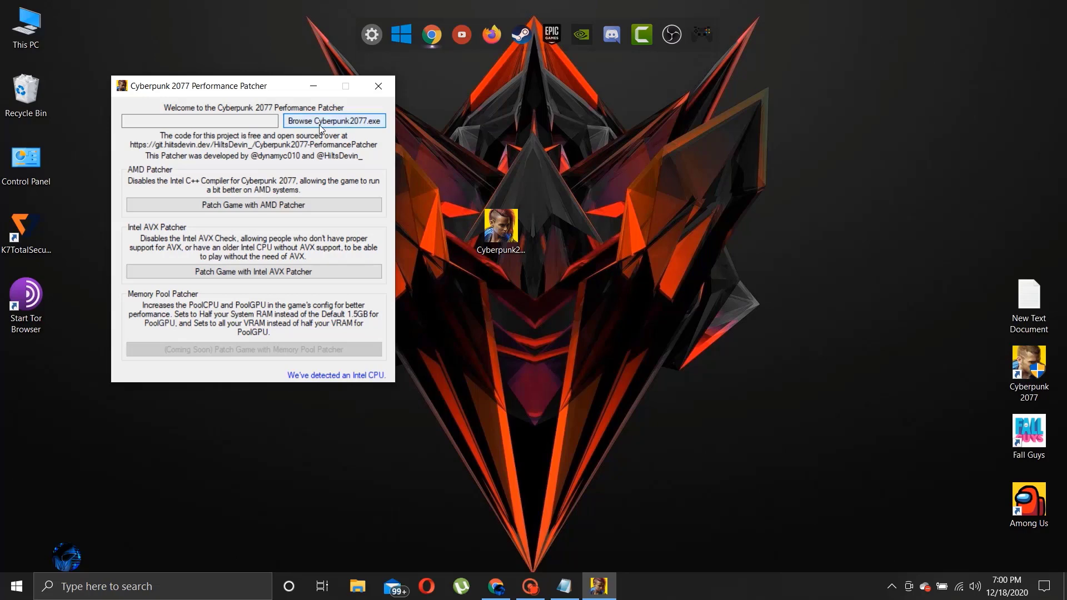
Step: Select D:\Games\Cyberpunk 2077\bin\x64\Cyberpunk2077.exe as the executable to patch
{"action": "left_click", "coordinate": [334, 120]}
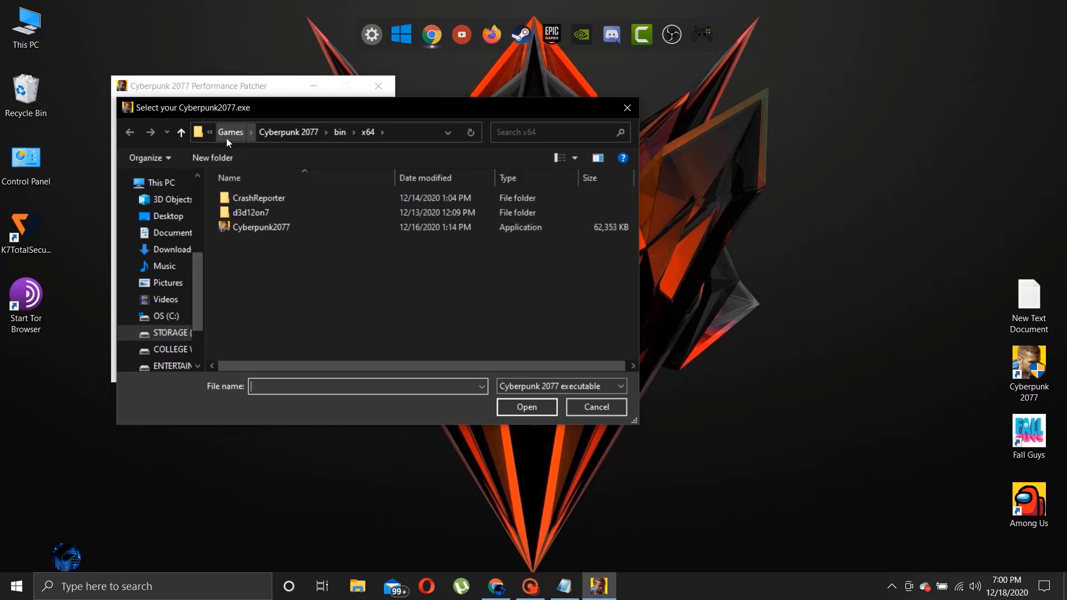
{"action": "left_click", "coordinate": [230, 133]}
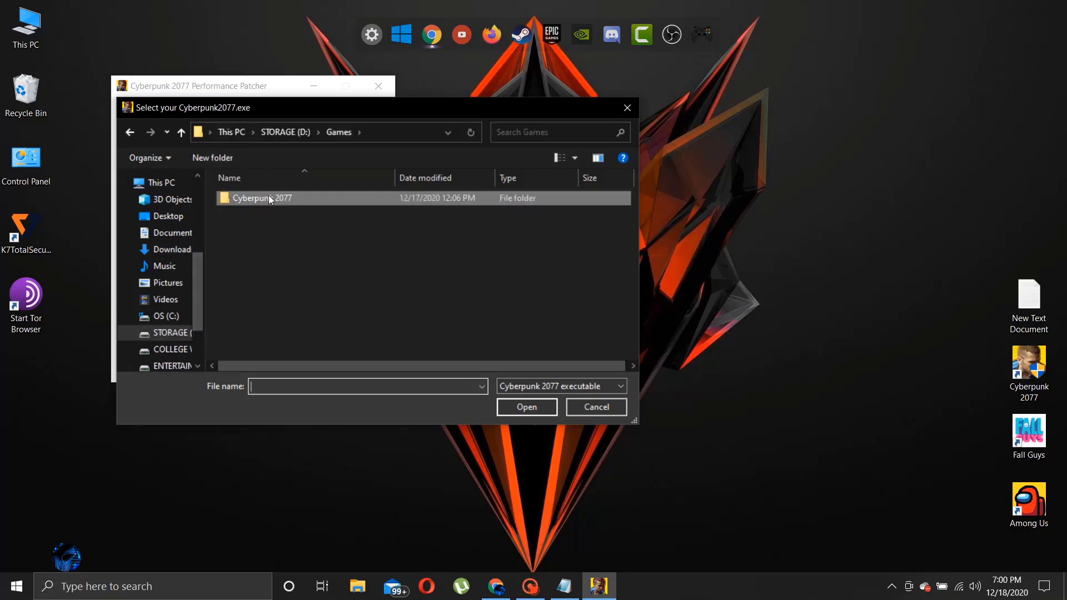
{"action": "double_click", "coordinate": [261, 197]}
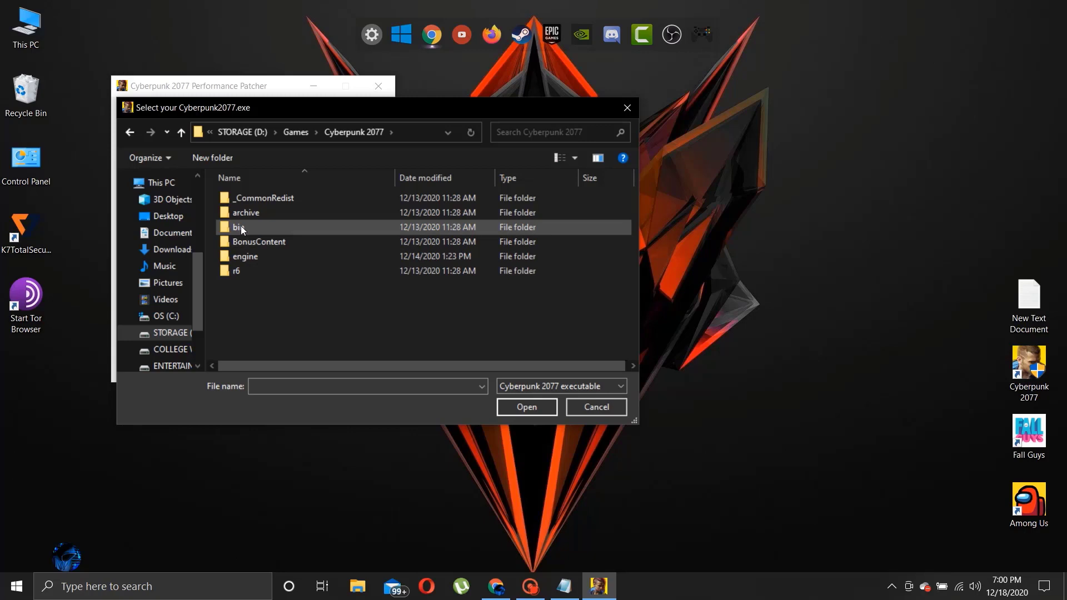
{"action": "double_click", "coordinate": [240, 226]}
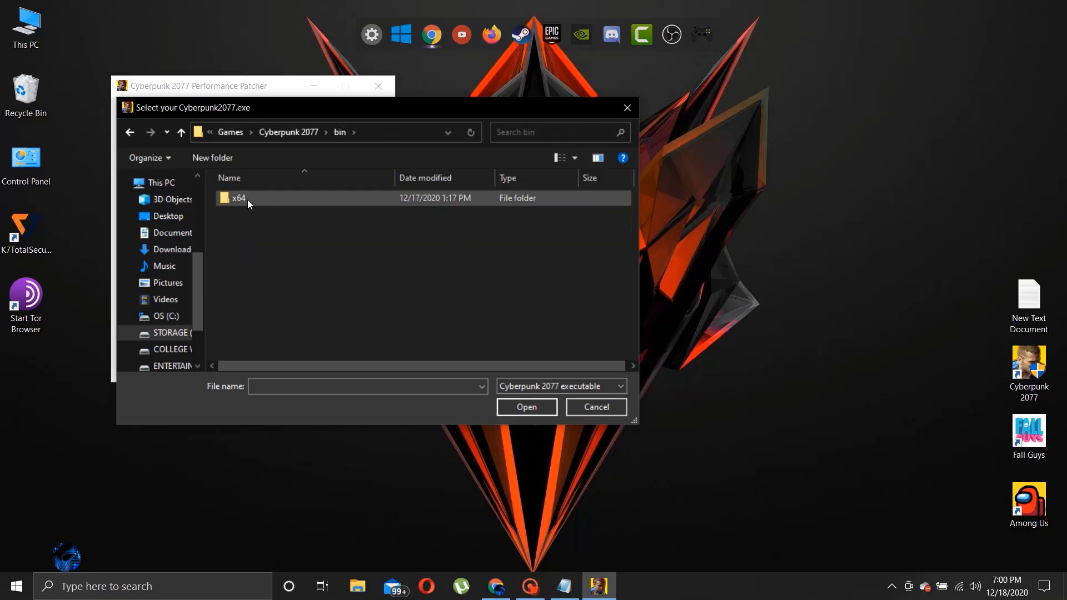
{"action": "double_click", "coordinate": [239, 197]}
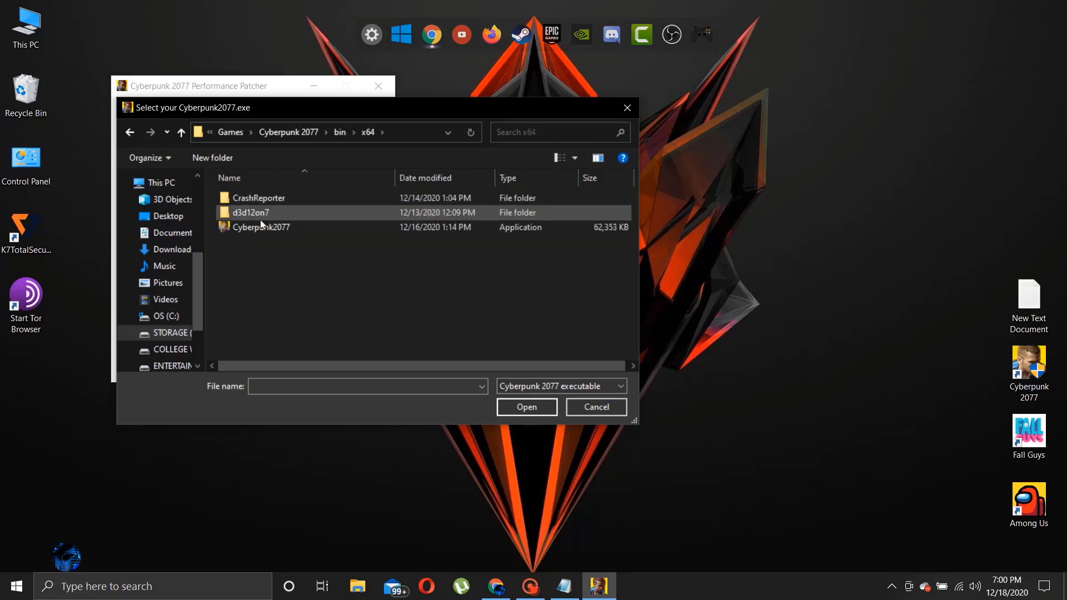
{"action": "mouse_move", "coordinate": [260, 227]}
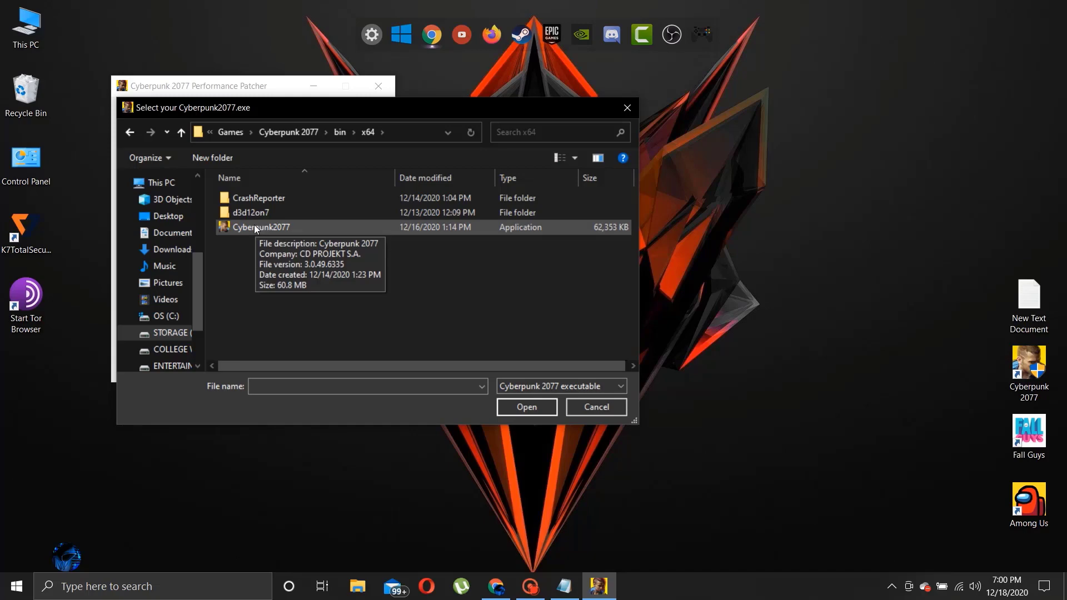
{"action": "left_click", "coordinate": [260, 227]}
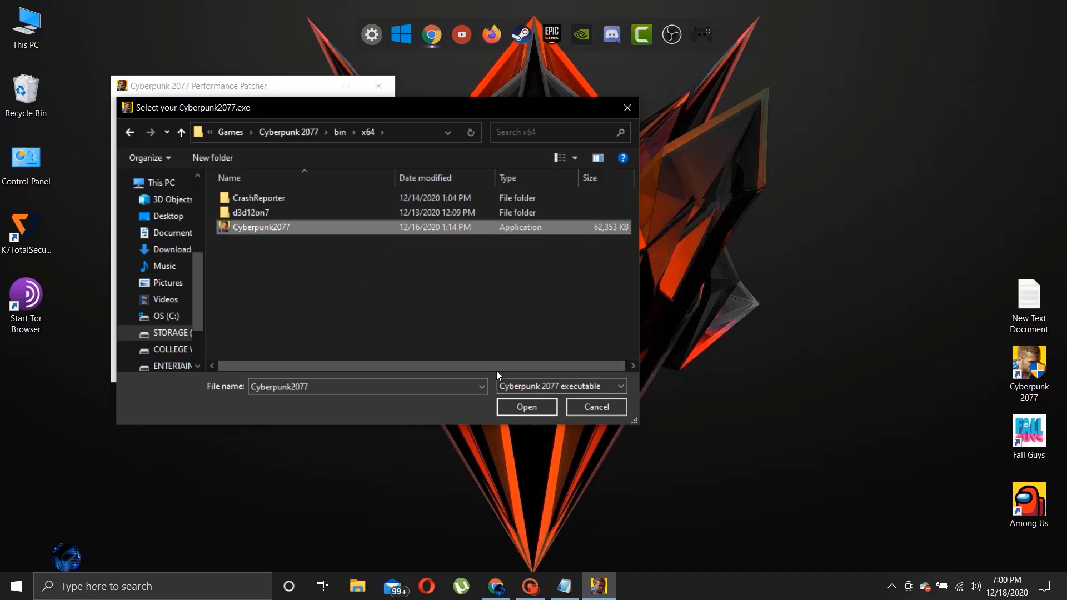
{"action": "left_click", "coordinate": [525, 407]}
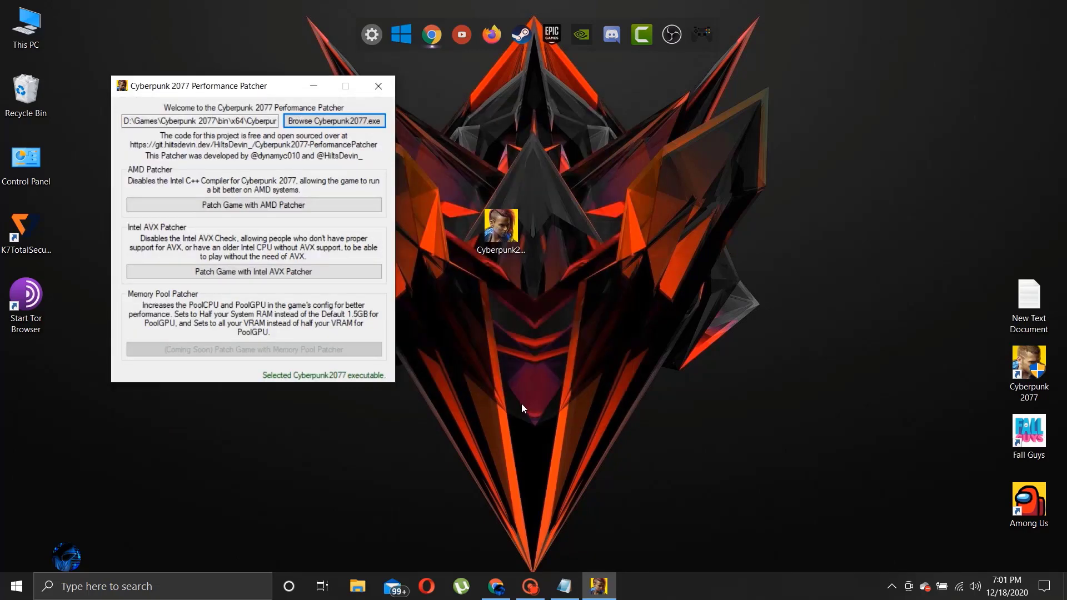
{"action": "mouse_move", "coordinate": [294, 290]}
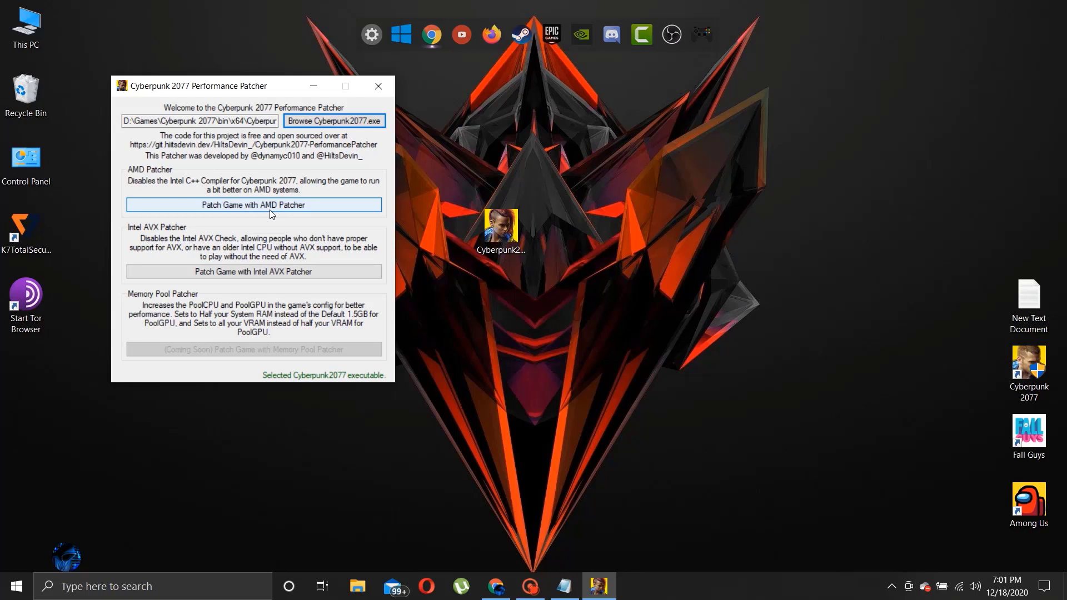
{"action": "mouse_move", "coordinate": [252, 271]}
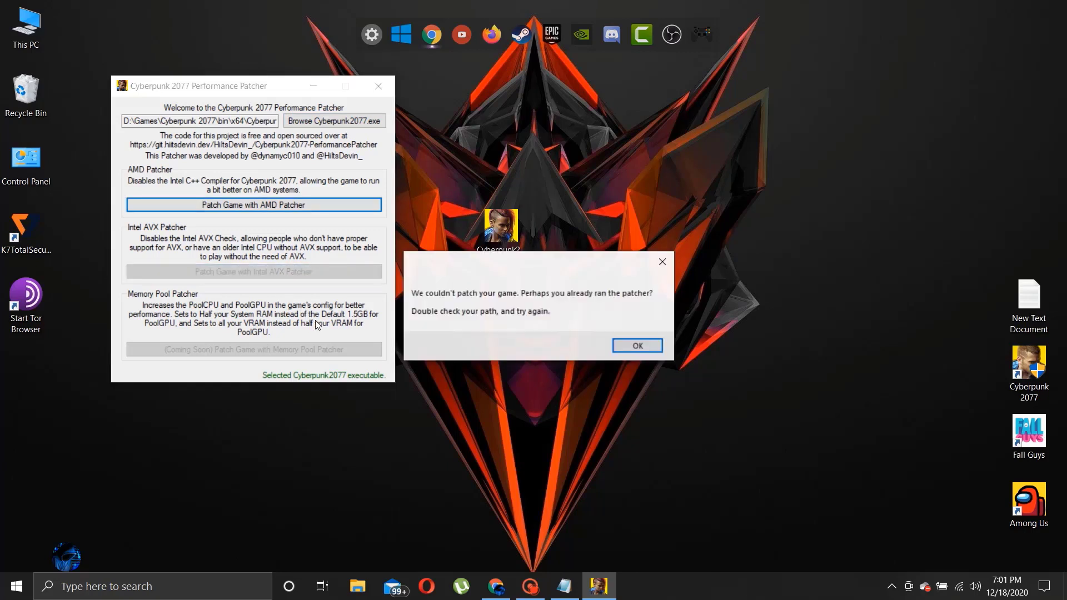
{"action": "mouse_move", "coordinate": [636, 346]}
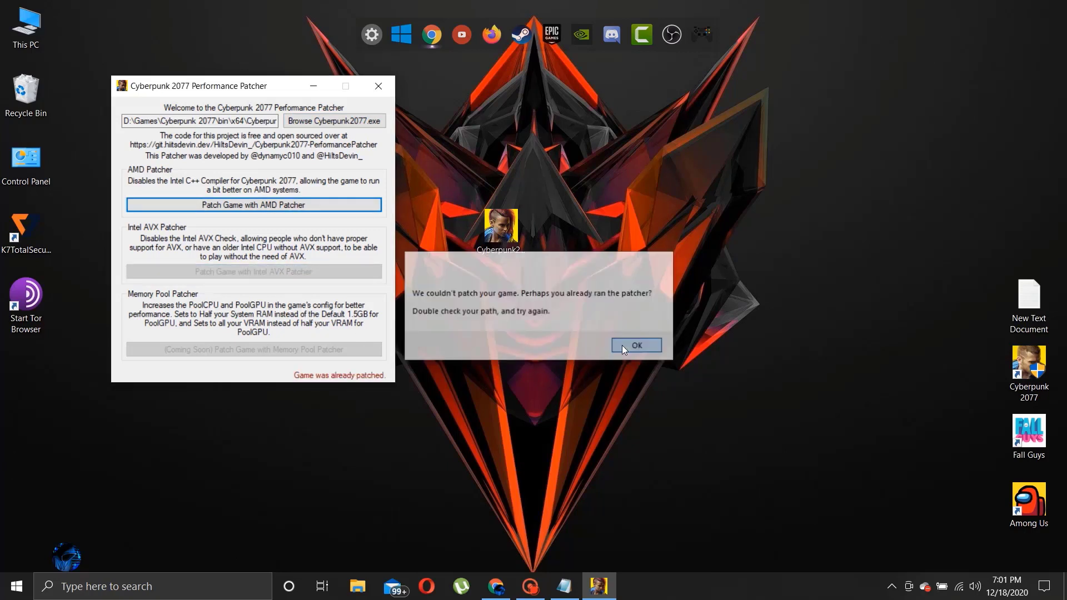
Step: Acknowledge the already-patched message and load the ConfigOverhaul Google Drive link in Chrome
{"action": "left_click", "coordinate": [634, 344]}
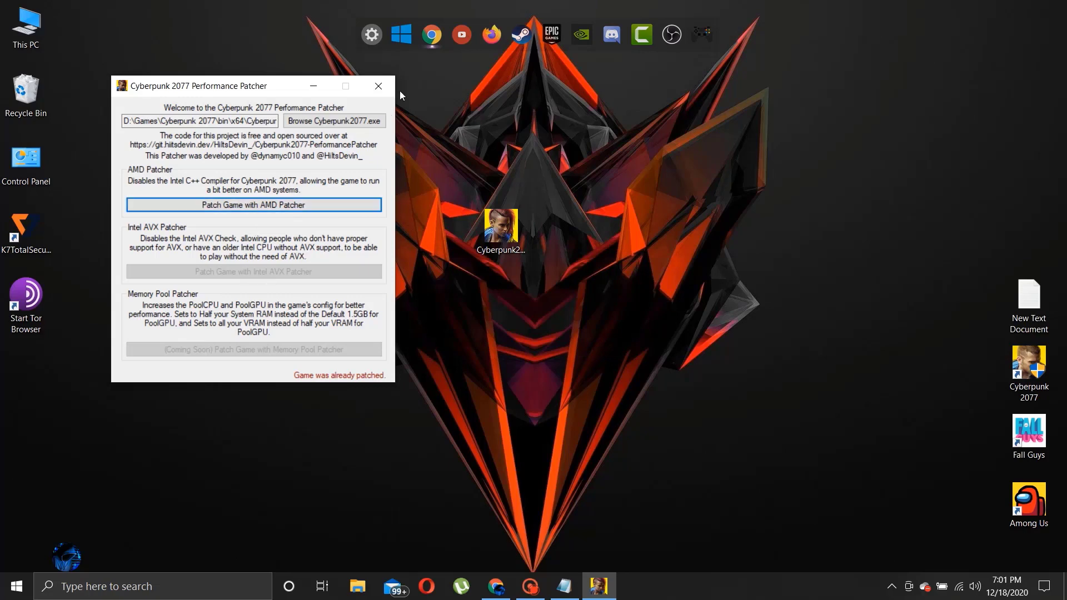
{"action": "left_click", "coordinate": [377, 86]}
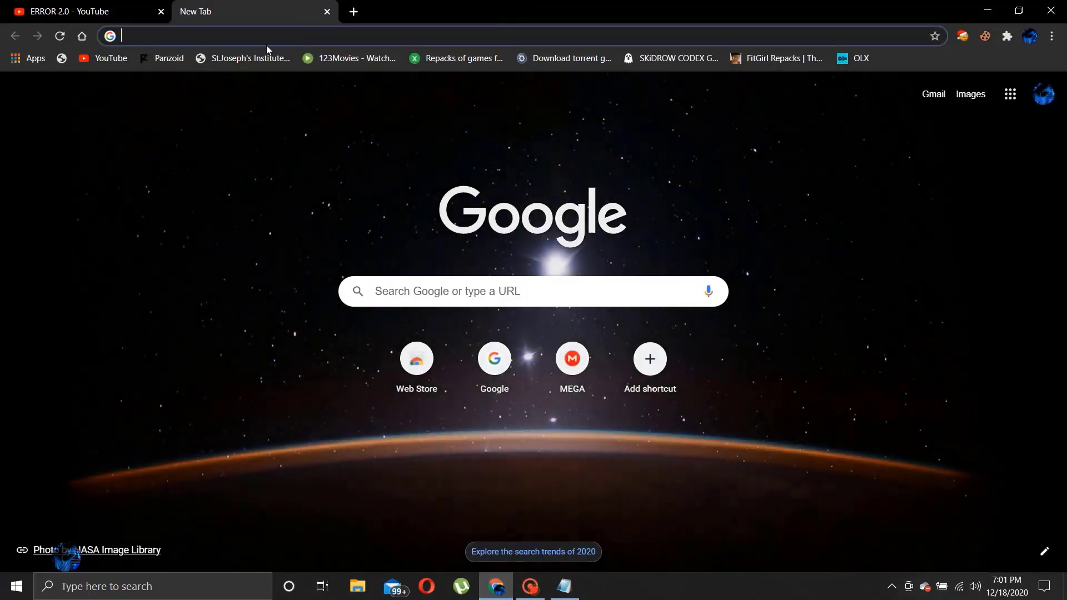
{"action": "type", "text": "drive.google.com/file/d/1GQdb3vpvAy3vkDfNULBMPbBEg2APyOk_/view?usp=sharing"}
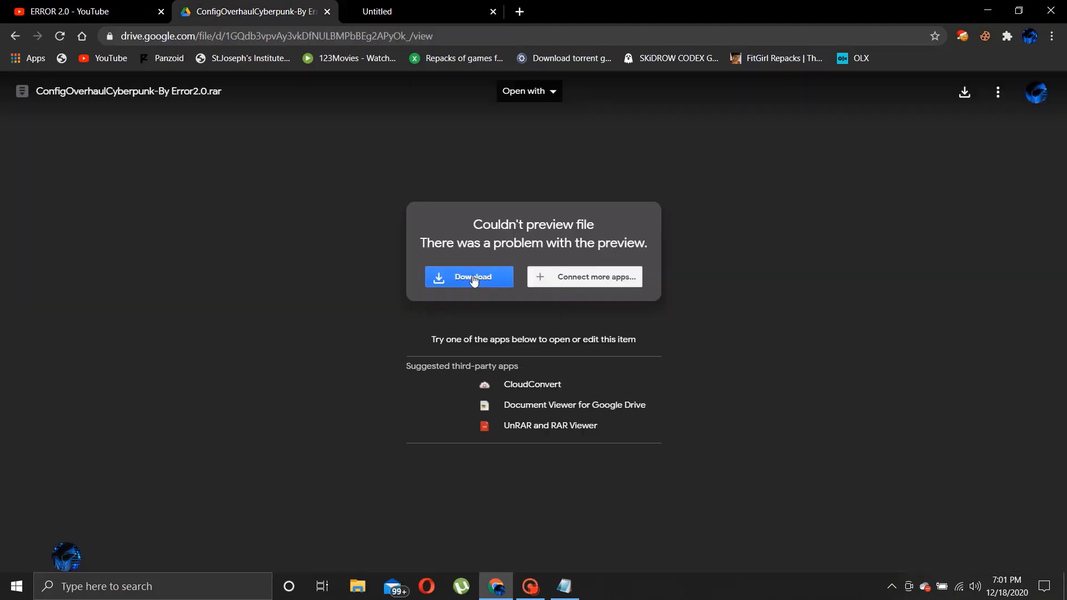
Step: Download the ConfigOverhaulCyberpunk-By Error2.0.rar archive from Drive
{"action": "left_click", "coordinate": [469, 276]}
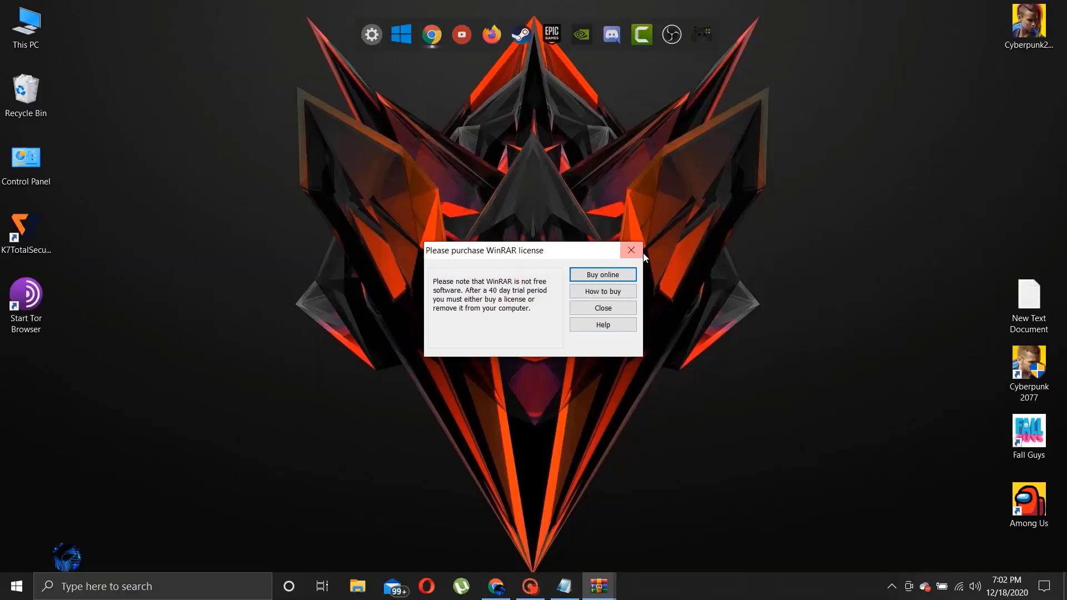
Step: Extract ConfigOverhaulCyberpunk.exe to the Desktop with the archive password and close WinRAR
{"action": "left_click", "coordinate": [630, 250]}
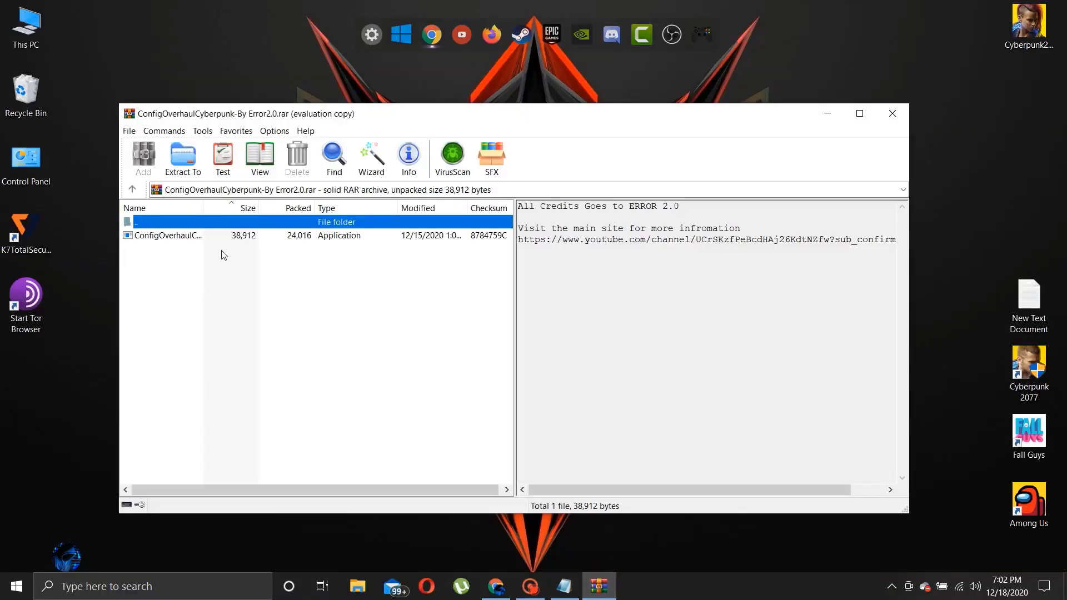
{"action": "left_click", "coordinate": [166, 236]}
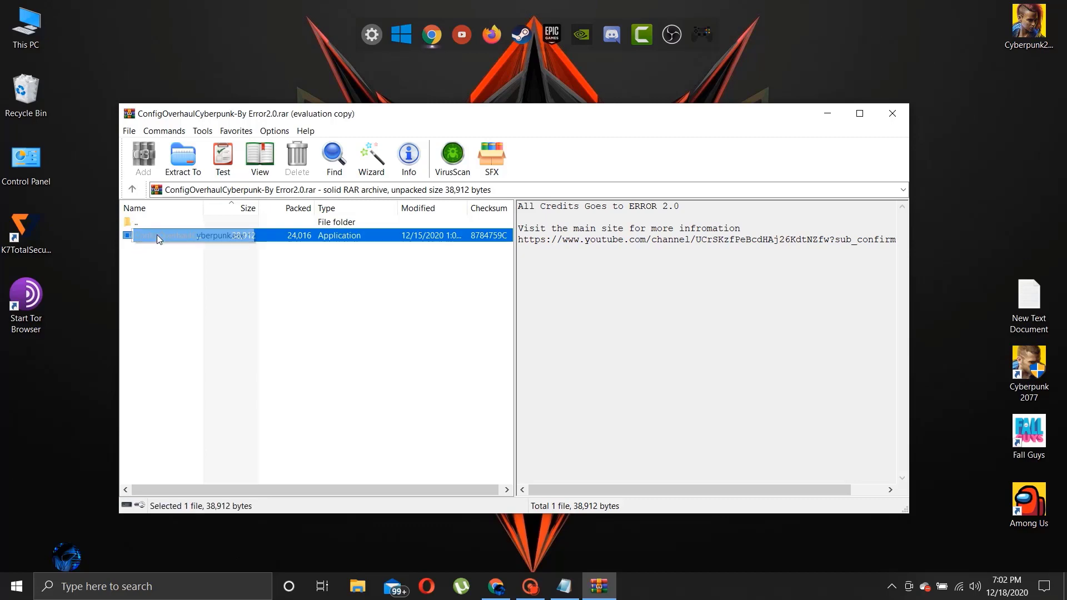
{"action": "left_click", "coordinate": [181, 157]}
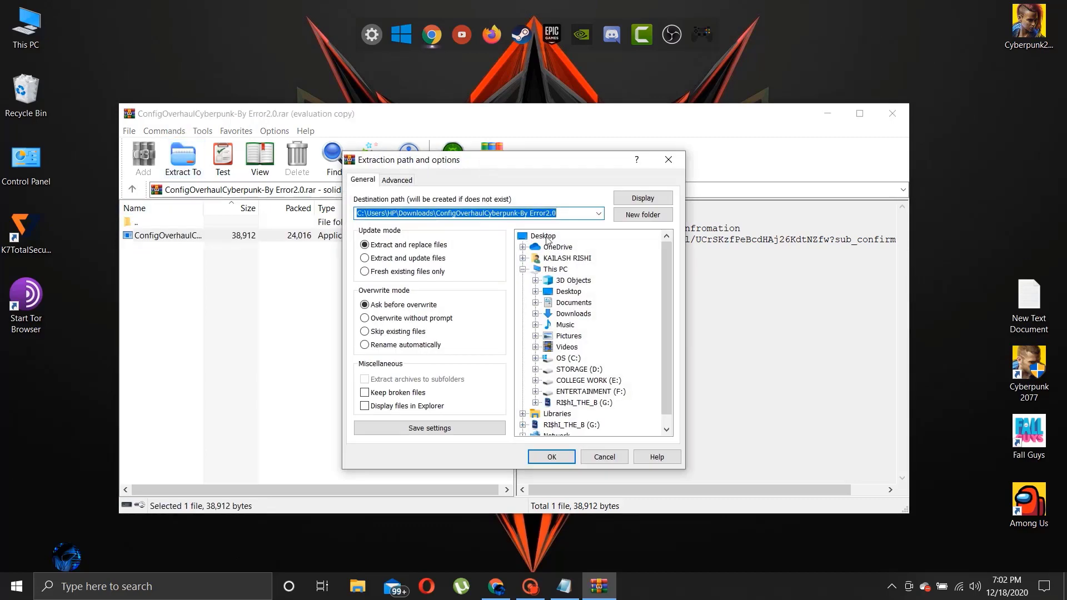
{"action": "left_click", "coordinate": [550, 457]}
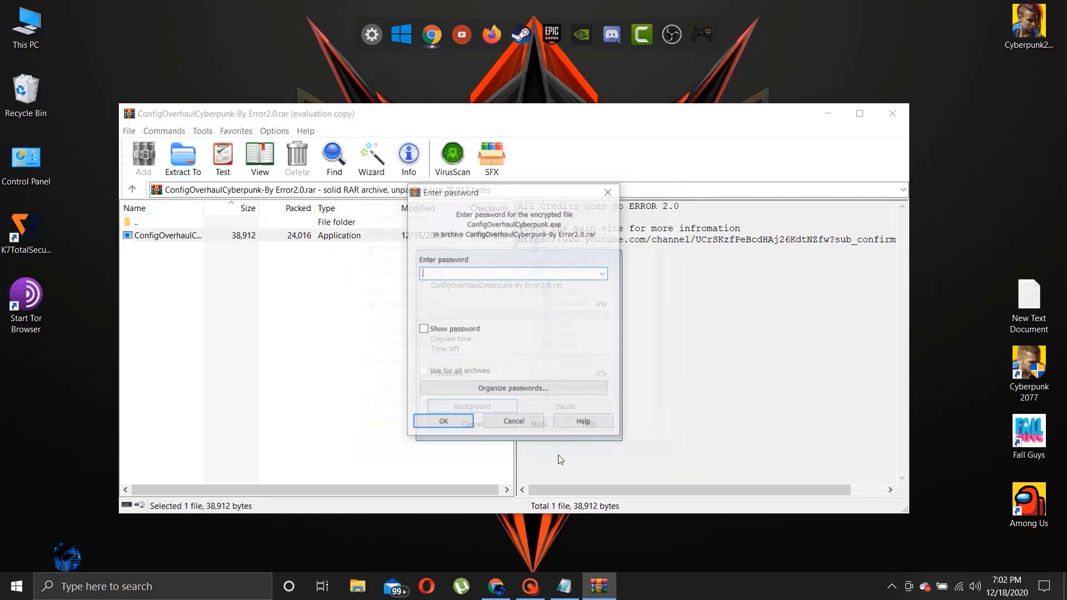
{"action": "type", "text": "•"}
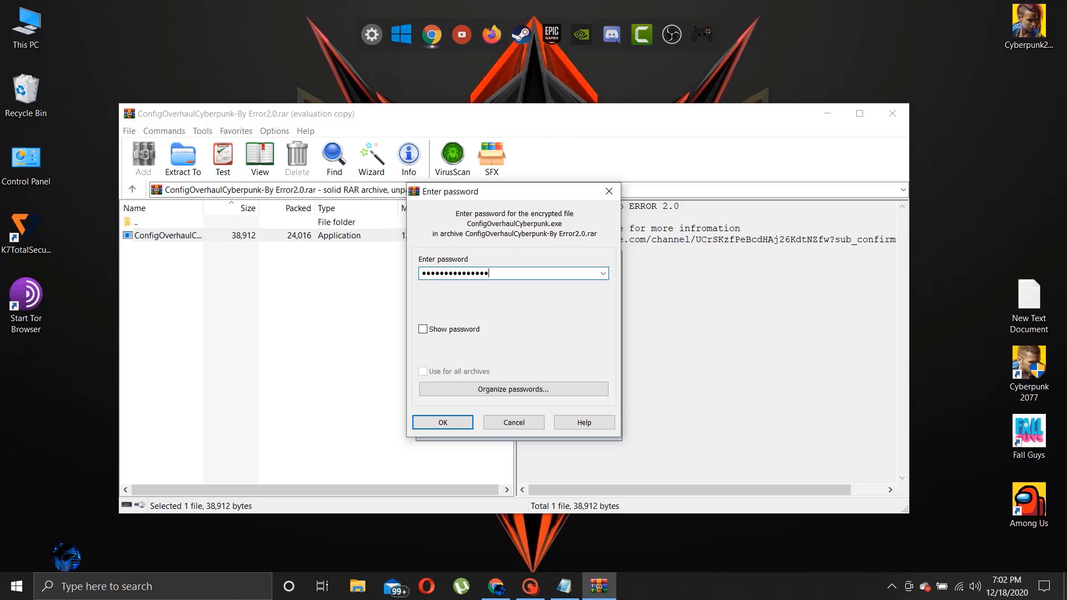
{"action": "left_click", "coordinate": [442, 422]}
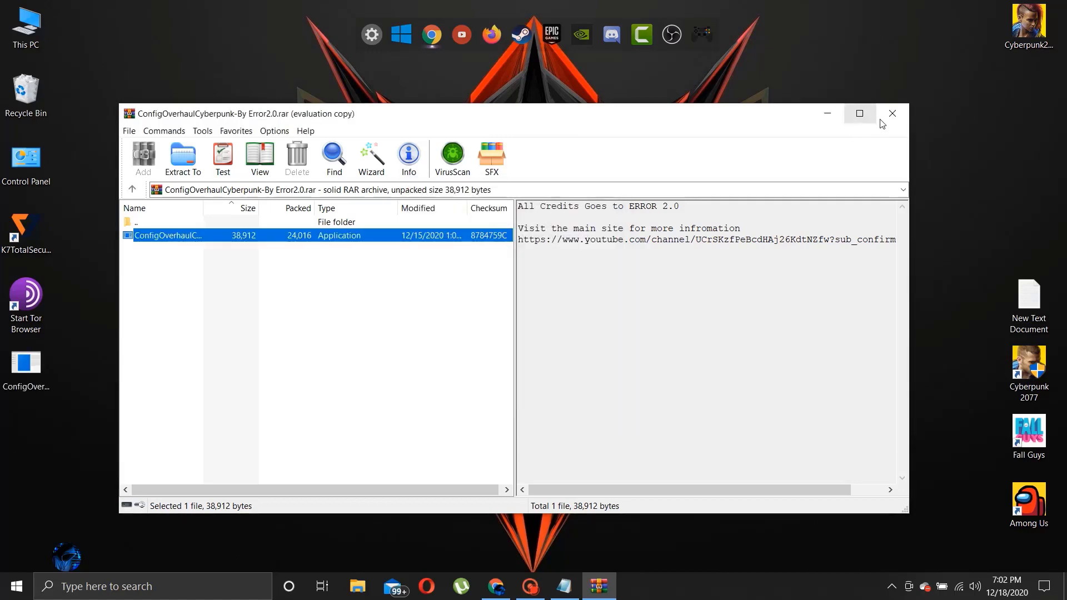
{"action": "right_click", "coordinate": [442, 327]}
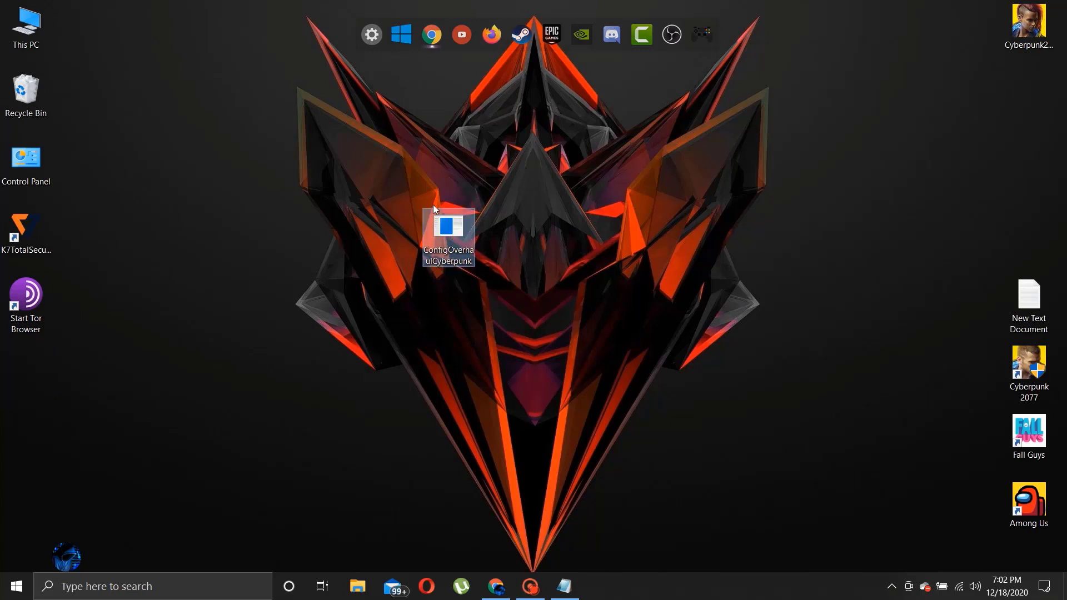
Step: Run ConfigOverhaulCyberpunk and select D:\Games\Cyberpunk 2077\REDprelauncher as the launcher
{"action": "right_click", "coordinate": [448, 240]}
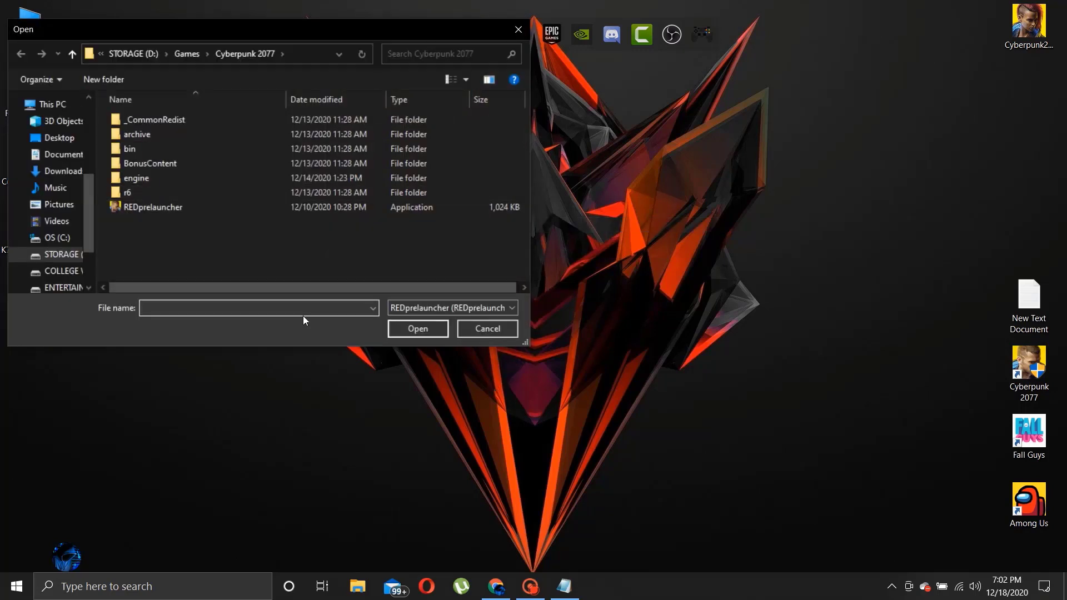
{"action": "left_click", "coordinate": [152, 206]}
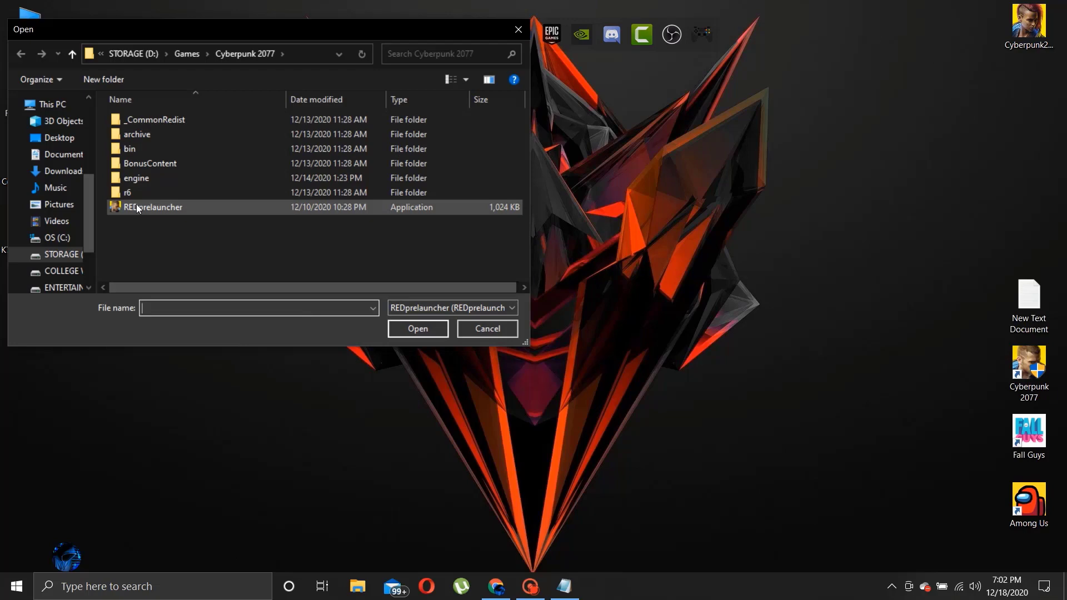
{"action": "left_click", "coordinate": [153, 206]}
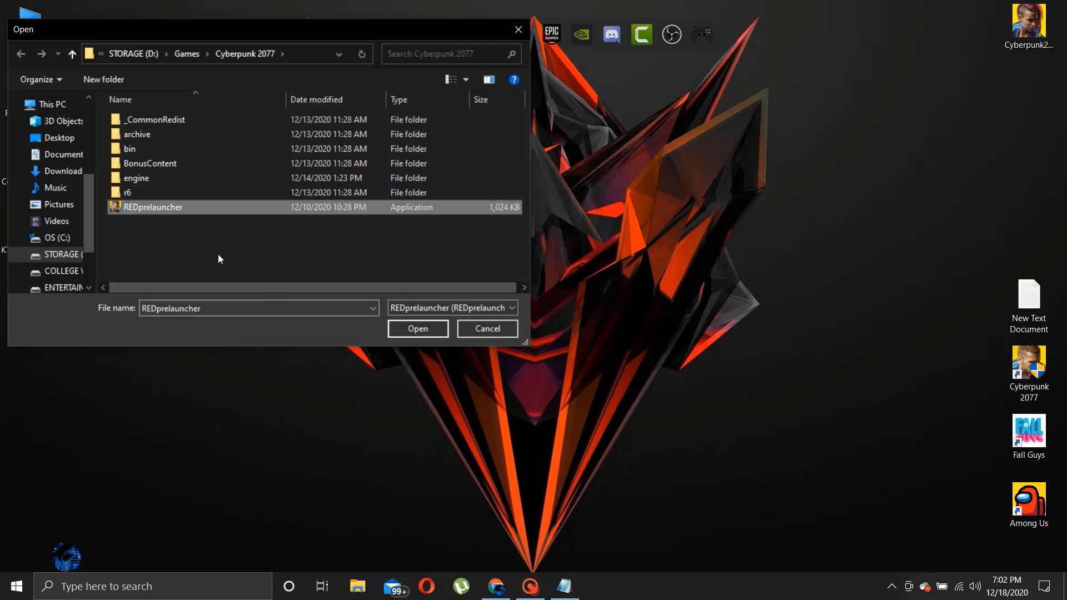
{"action": "left_click", "coordinate": [416, 328]}
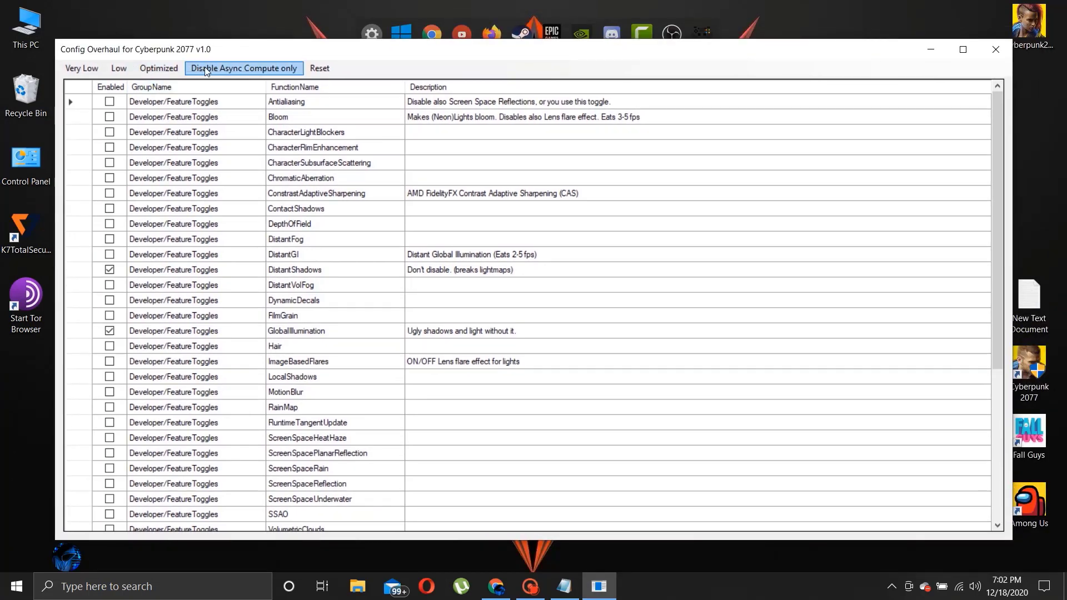
{"action": "mouse_move", "coordinate": [253, 71]}
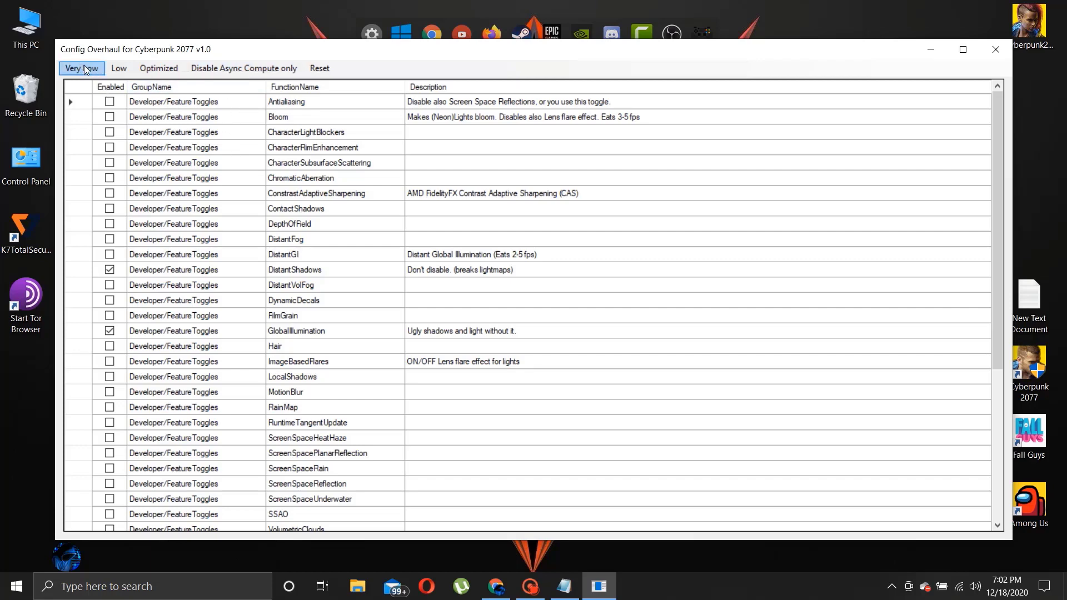
{"action": "scroll", "scroll_direction": "down", "scroll_amount": 3}
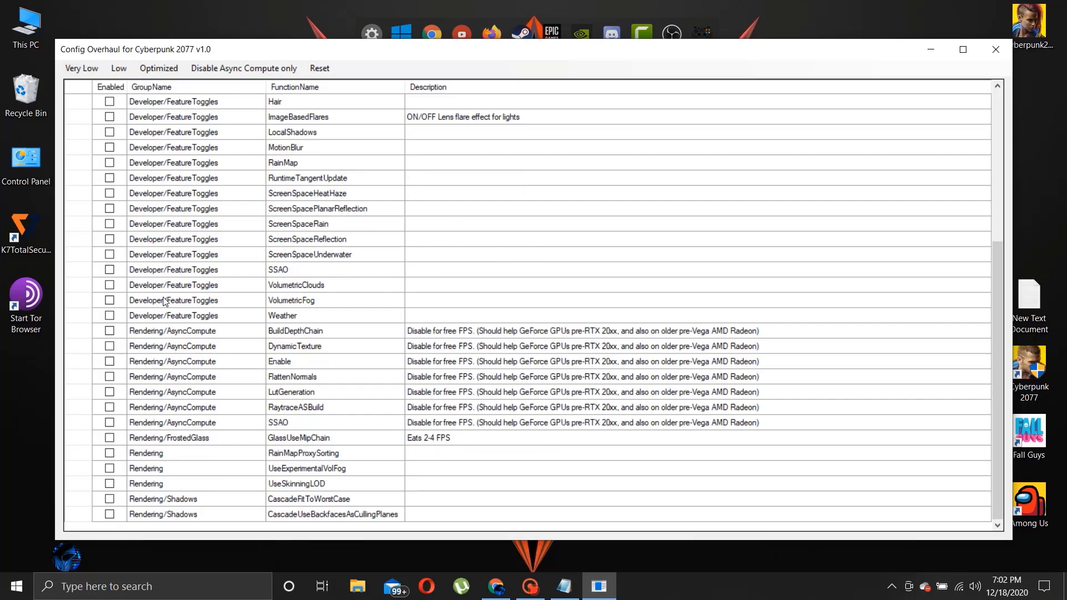
{"action": "scroll", "scroll_direction": "up", "scroll_amount": 3}
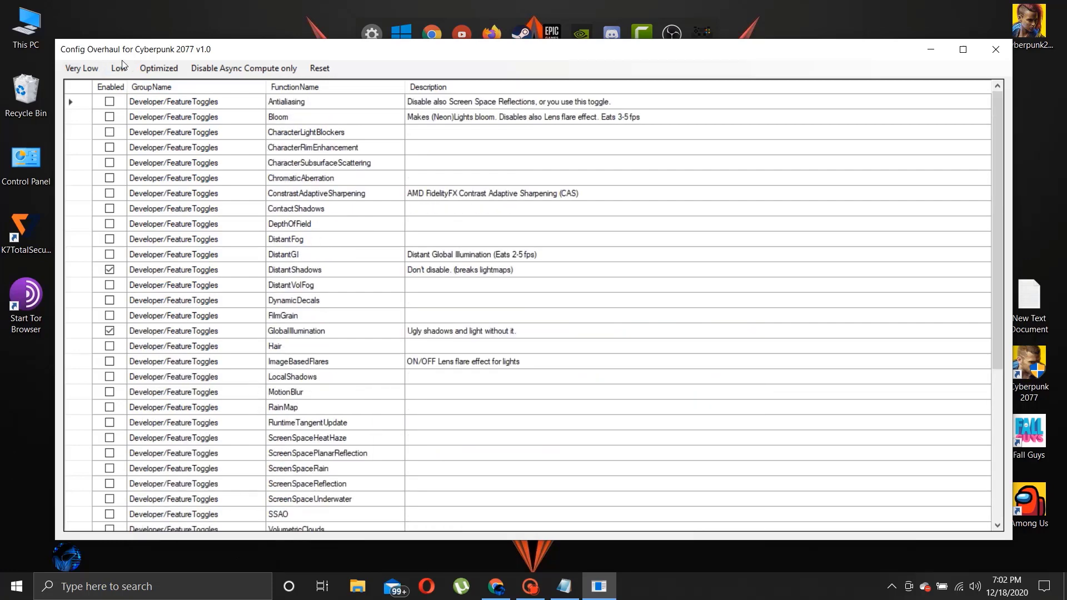
{"action": "left_click", "coordinate": [159, 68]}
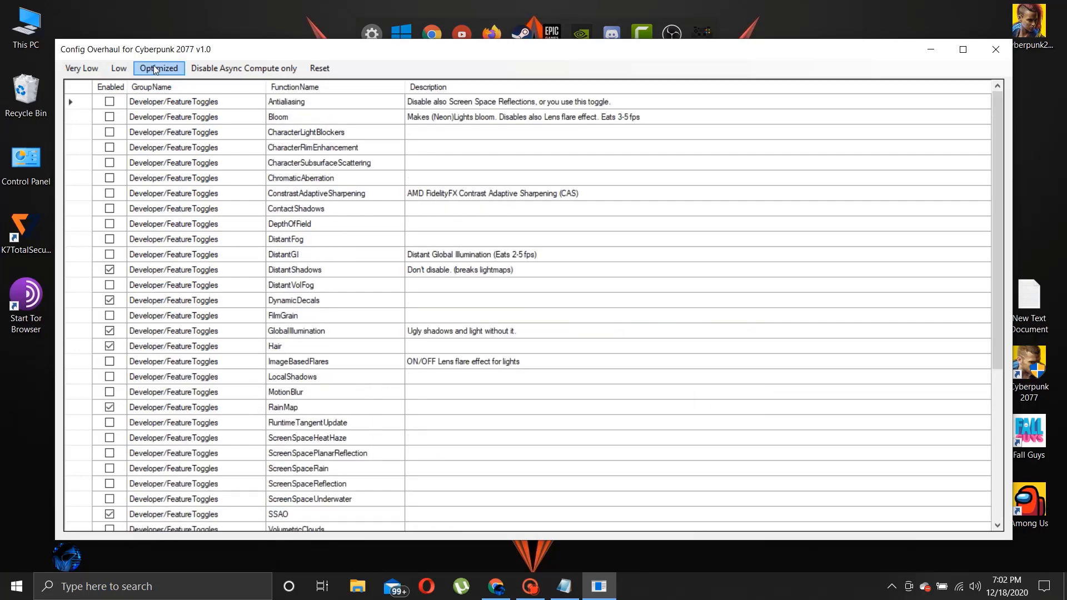
{"action": "left_click", "coordinate": [80, 68]}
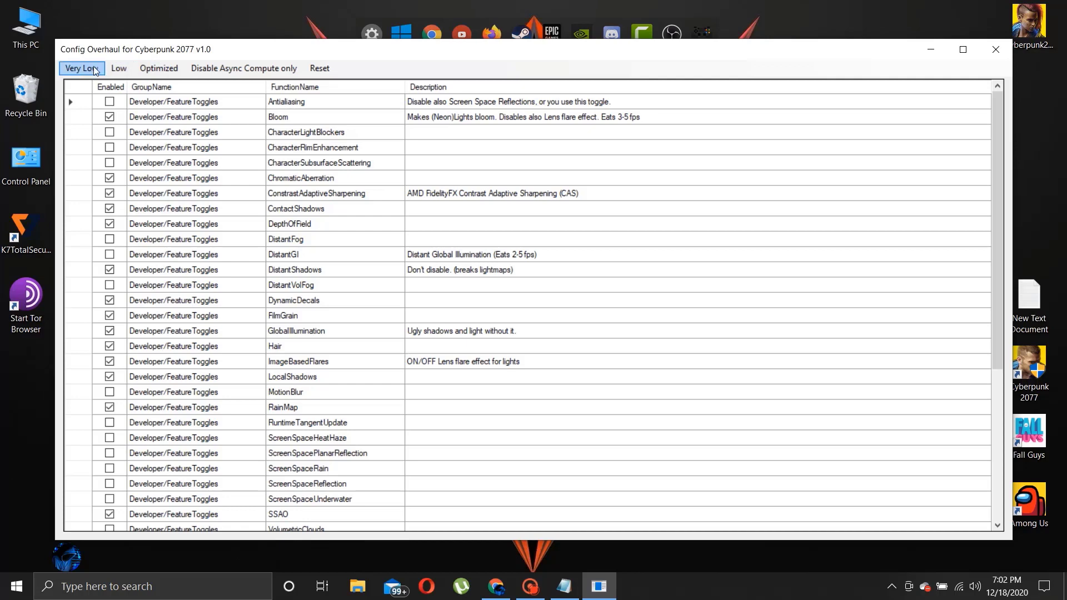
{"action": "left_click", "coordinate": [81, 67]}
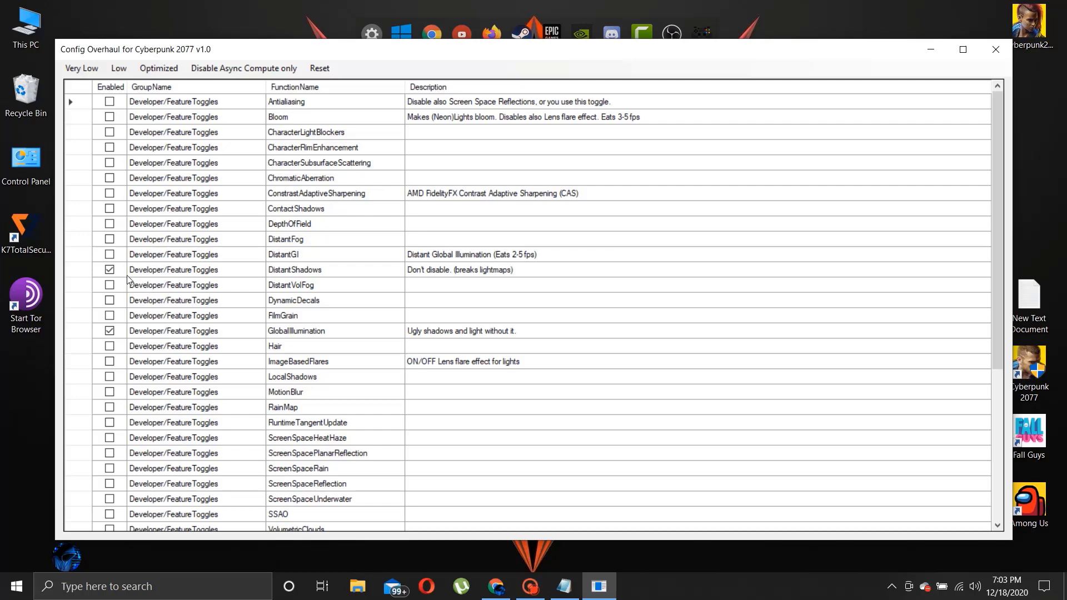
{"action": "scroll", "scroll_direction": "down", "scroll_amount": 3}
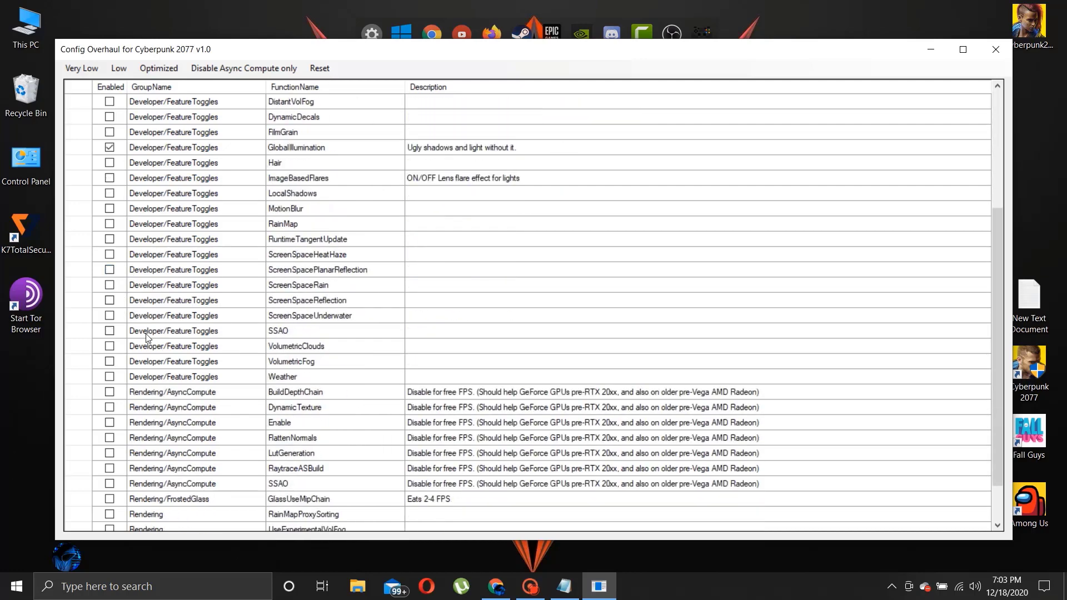
{"action": "scroll", "scroll_direction": "up", "scroll_amount": 3}
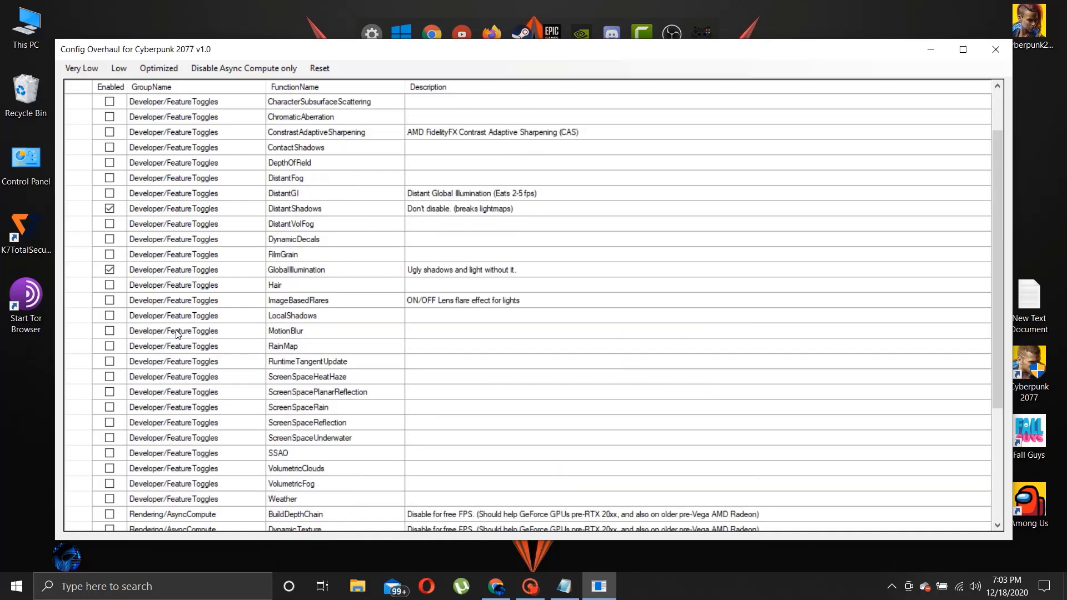
{"action": "scroll", "scroll_direction": "up", "scroll_amount": 3}
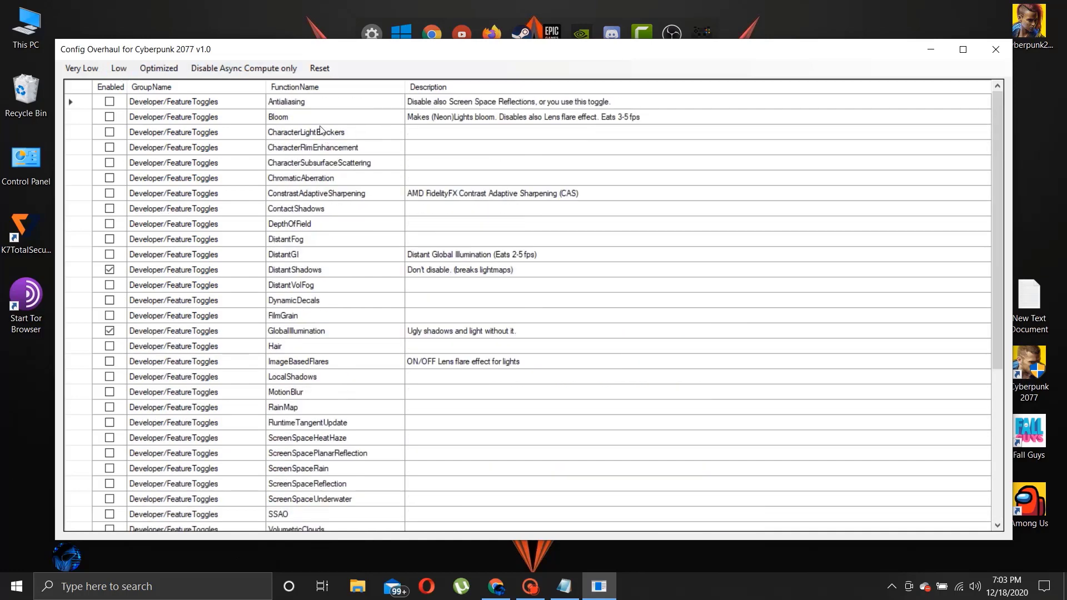
{"action": "mouse_move", "coordinate": [507, 29]}
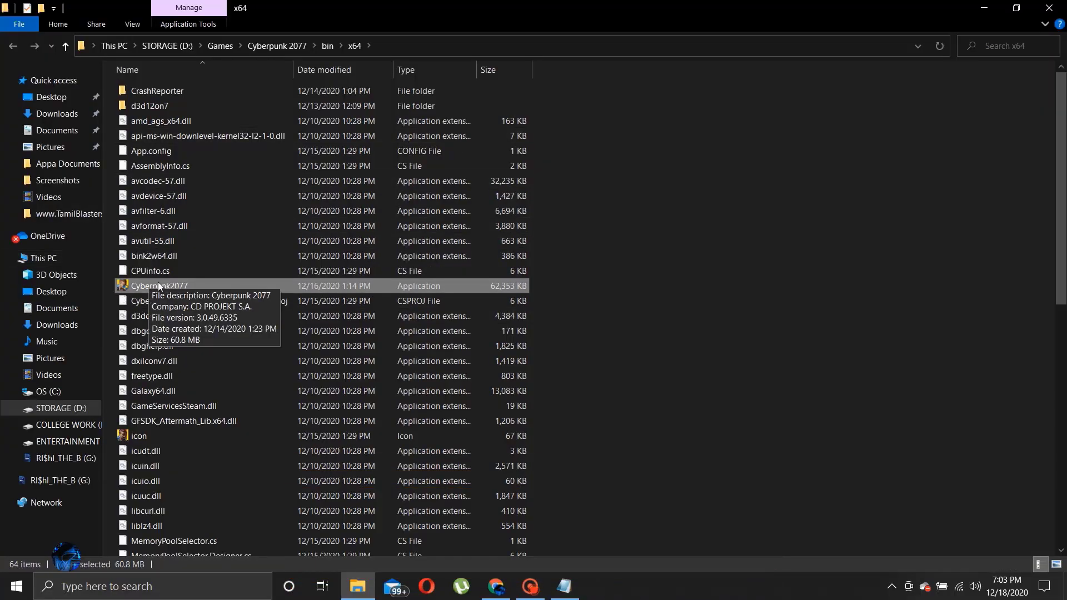
Step: Set Cyberpunk2077.exe to Windows 8 compatibility mode with fullscreen optimizations disabled and confirm
{"action": "right_click", "coordinate": [160, 285]}
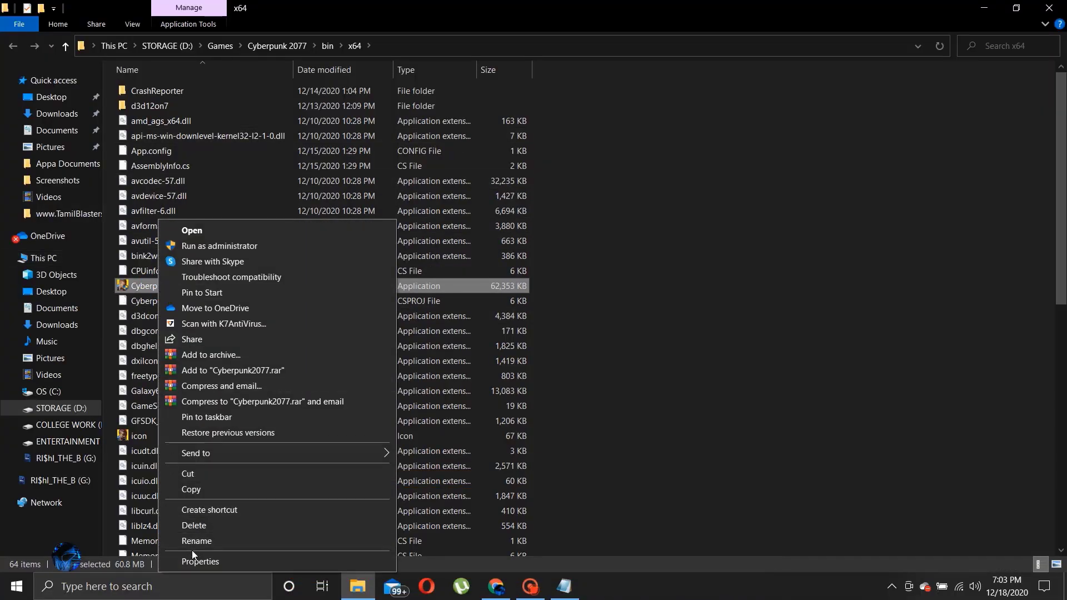
{"action": "left_click", "coordinate": [200, 561]}
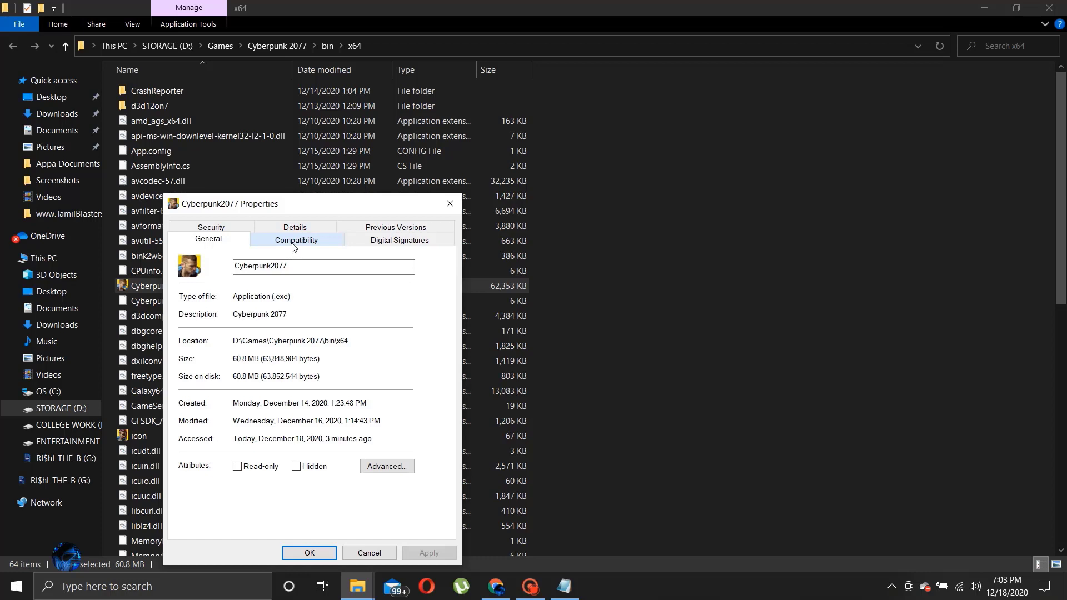
{"action": "left_click", "coordinate": [296, 239]}
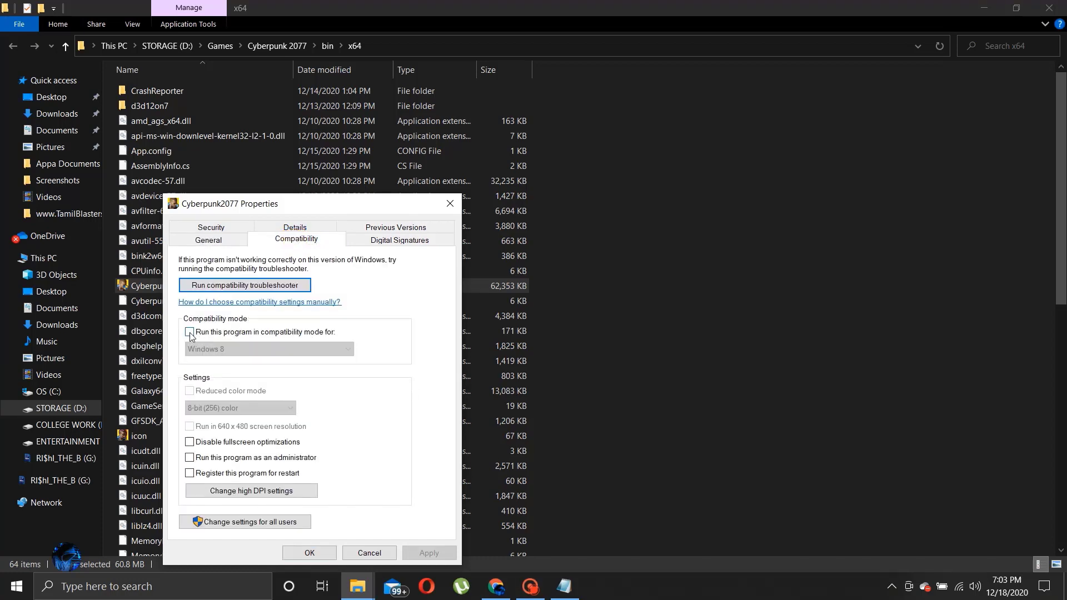
{"action": "left_click", "coordinate": [190, 332]}
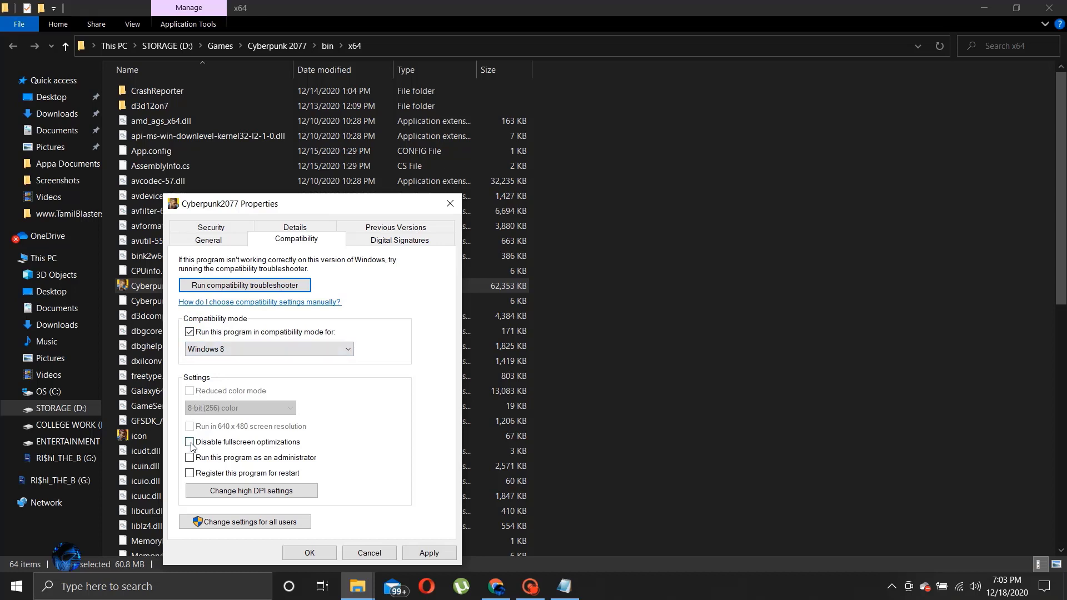
{"action": "left_click", "coordinate": [189, 441]}
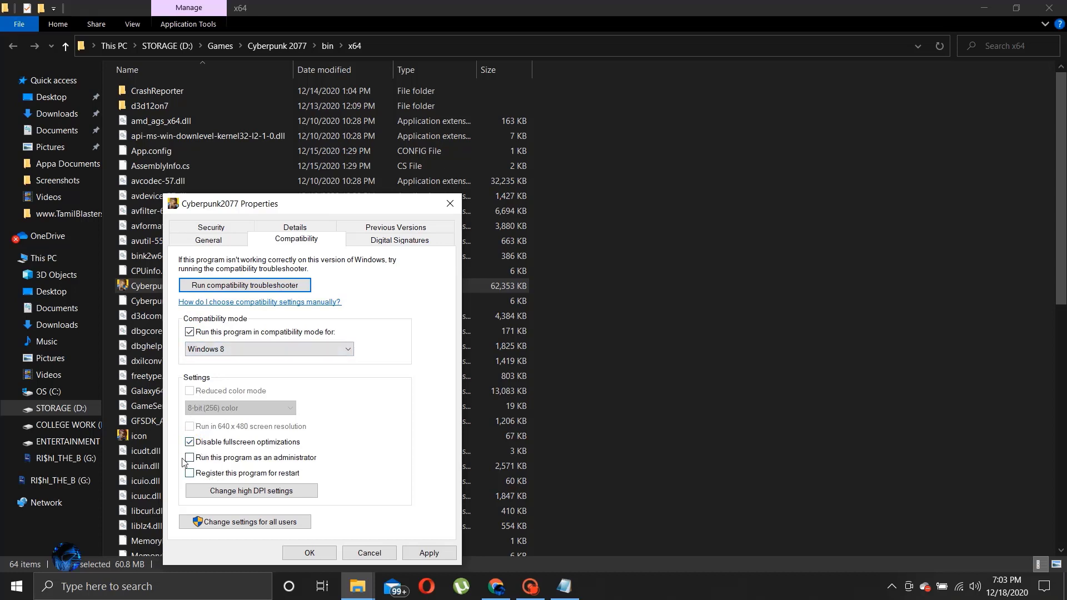
{"action": "left_click", "coordinate": [190, 456]}
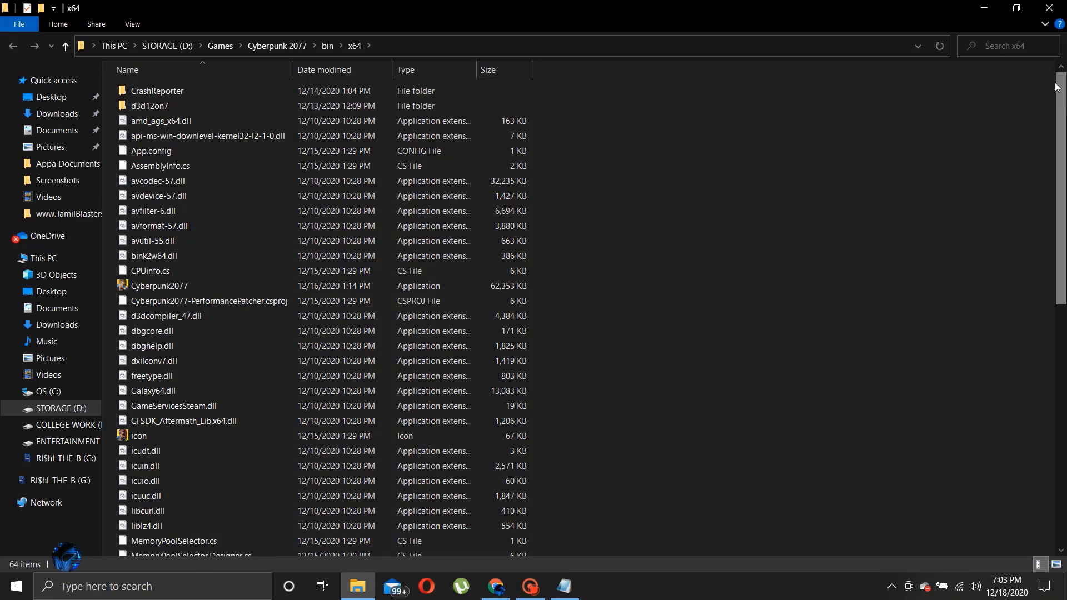
{"action": "mouse_move", "coordinate": [271, 420]}
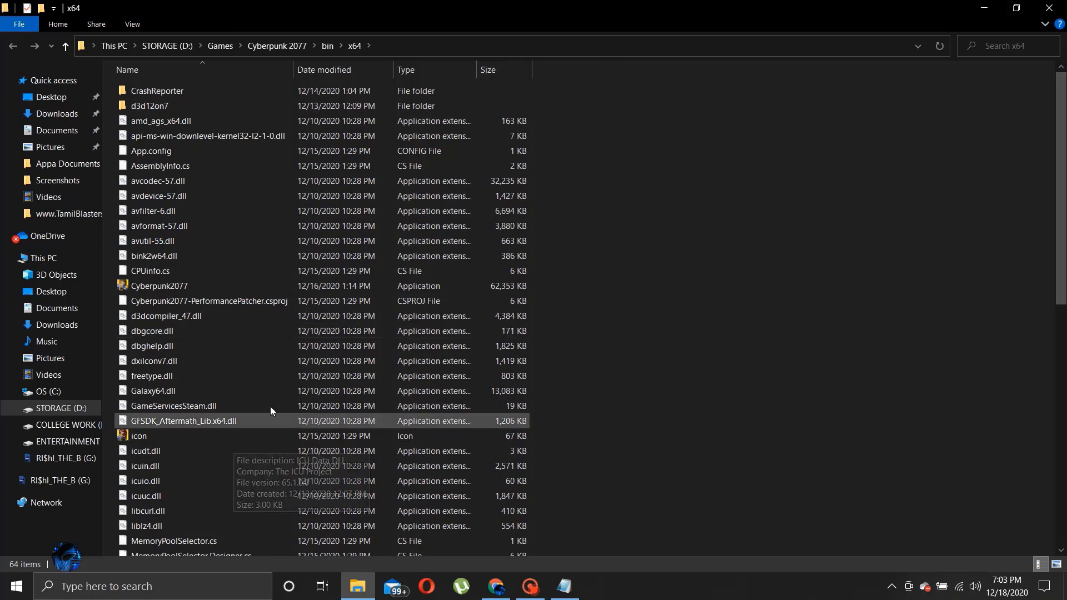
Step: Launch the patched game and raise the graphics Quick Preset from Low to Medium
{"action": "double_click", "coordinate": [159, 286]}
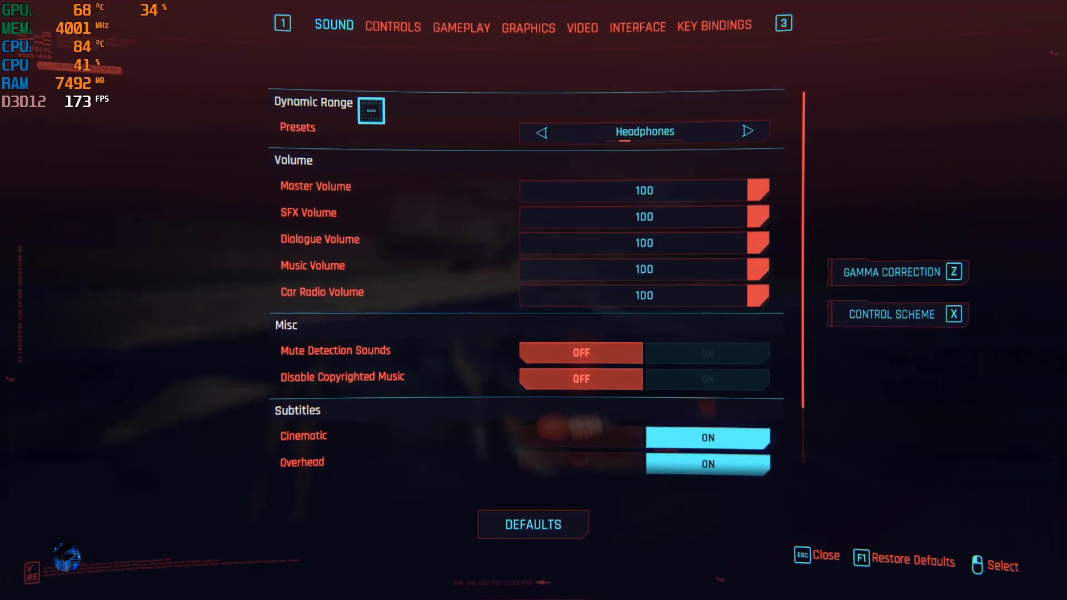
{"action": "left_click", "coordinate": [526, 26]}
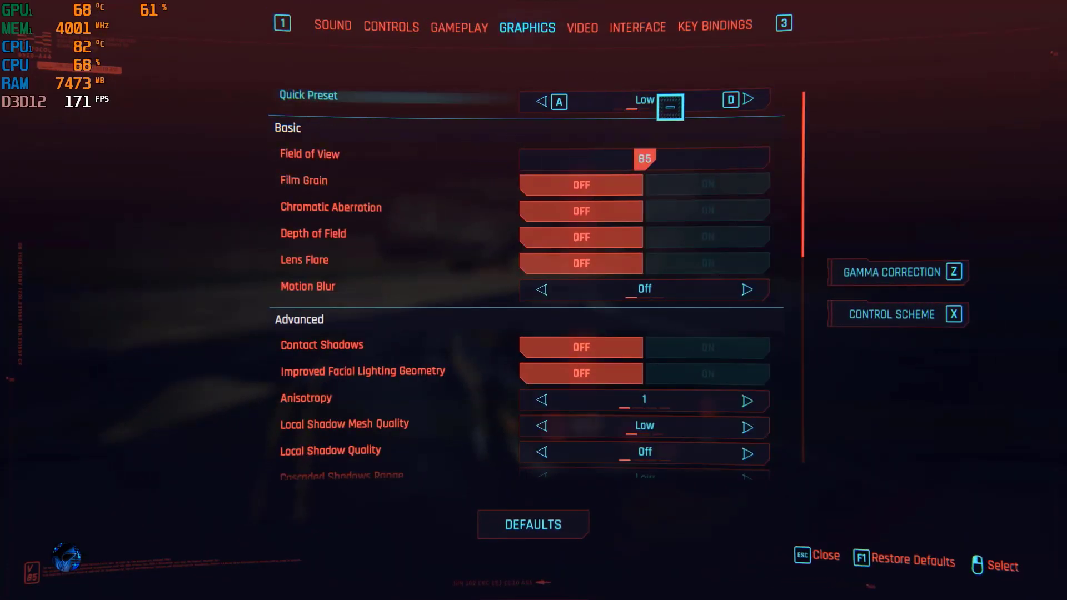
{"action": "left_click", "coordinate": [747, 100]}
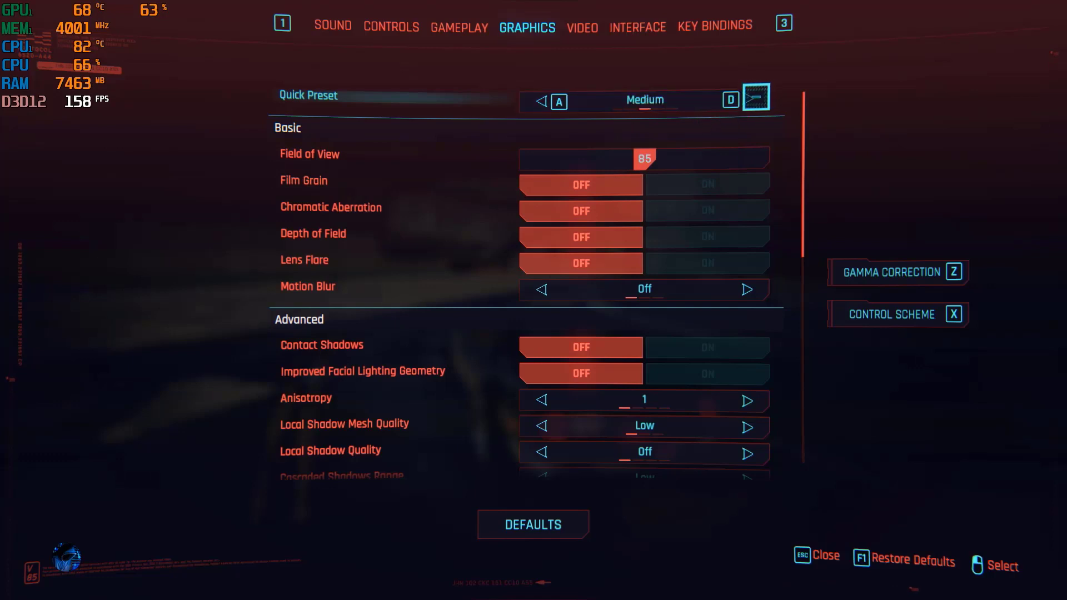
{"action": "left_click", "coordinate": [582, 27]}
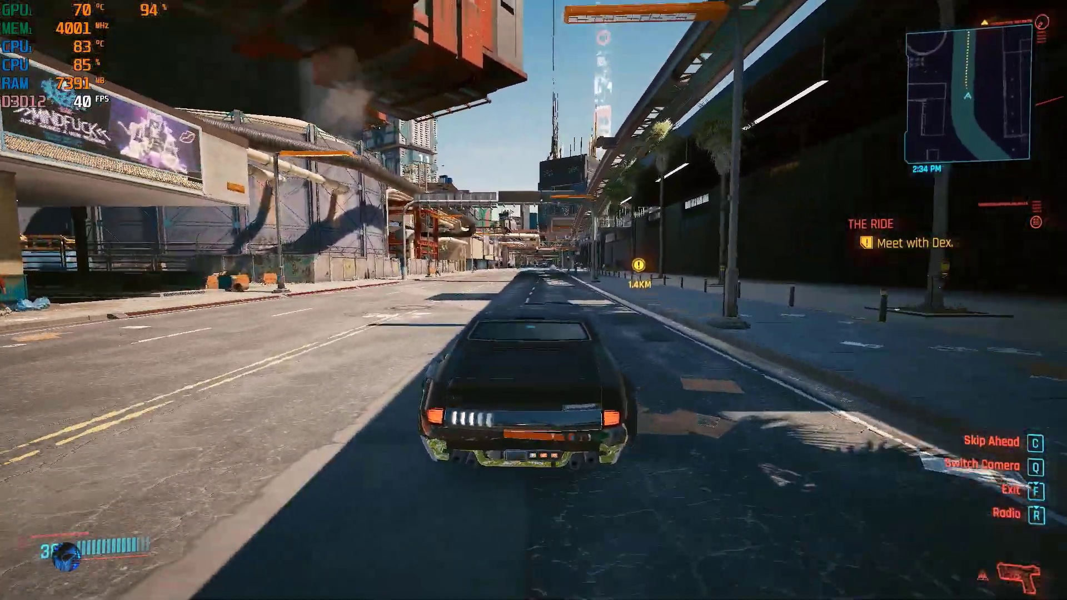
Step: Drive the car through Night City while watching the FPS overlay reach around 57
{"action": "key", "text": "w"}
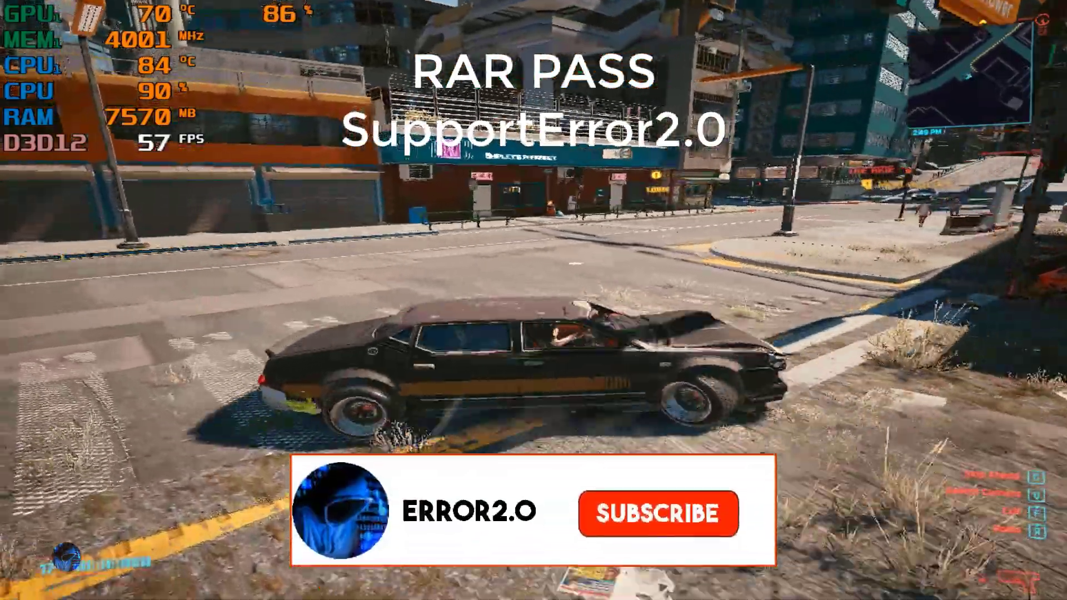
{"action": "left_click", "coordinate": [655, 513]}
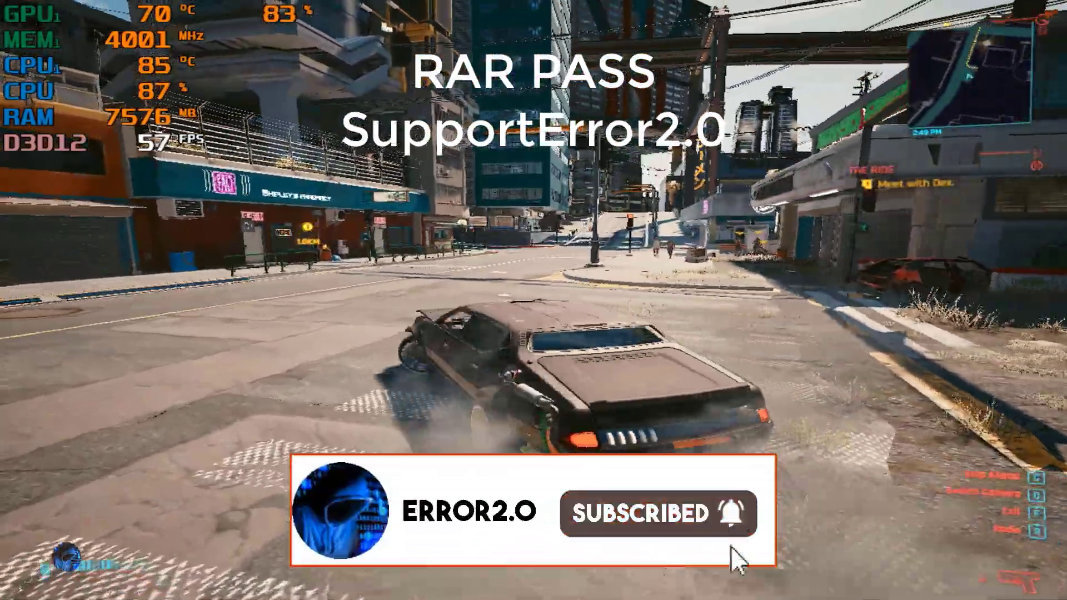